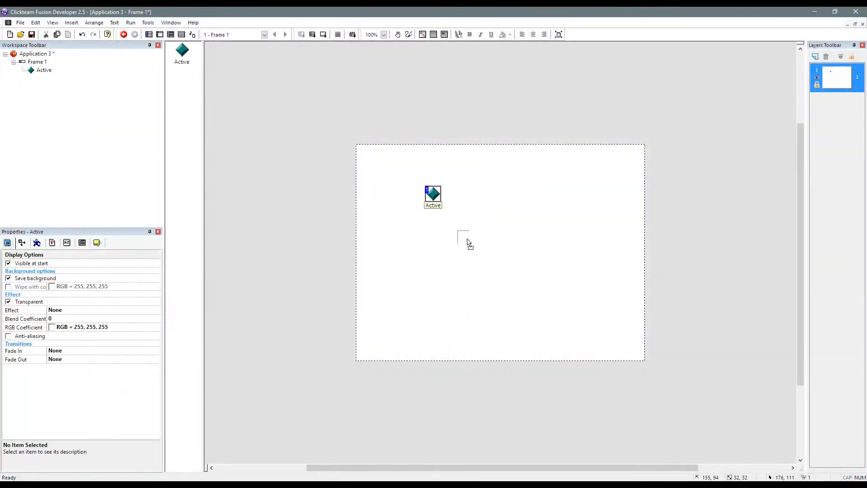
- Redraw the Active's diamond as a solid red square and add a green second frame
double_click(433, 194)
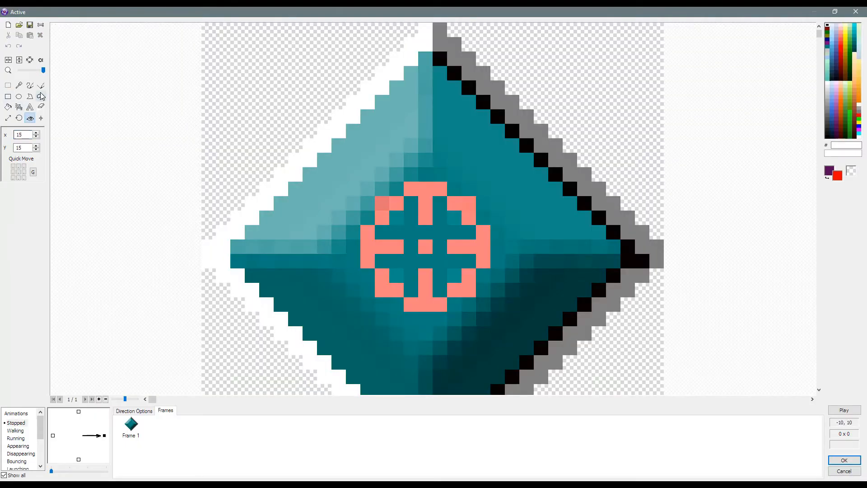
drag(44, 70, 33, 70)
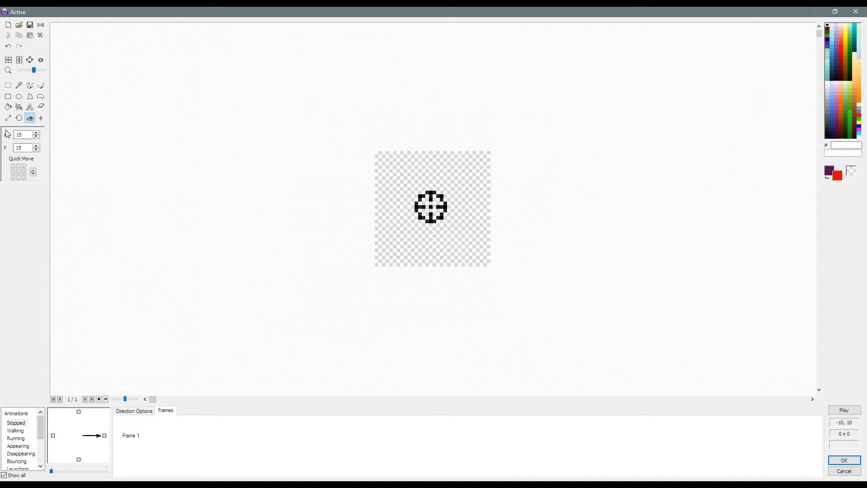
click(8, 107)
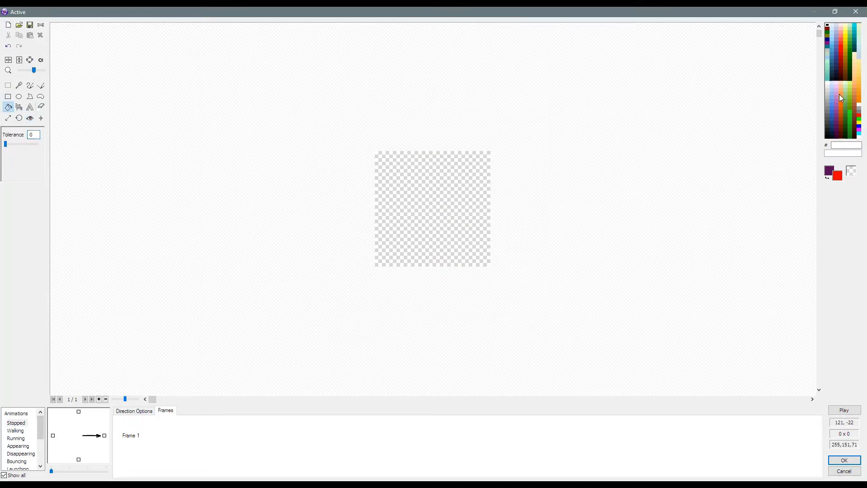
click(417, 248)
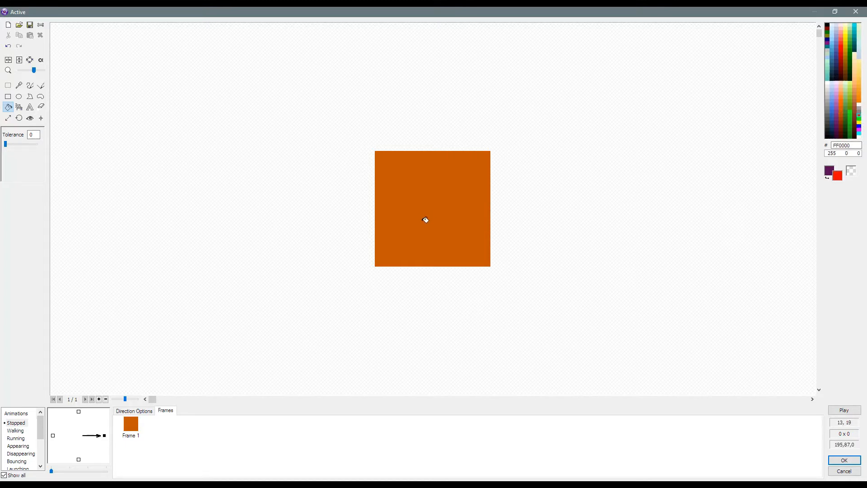
click(98, 399)
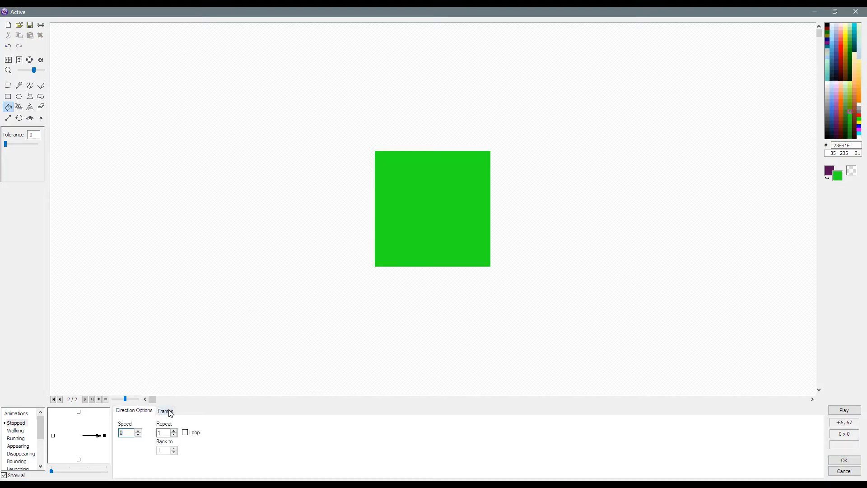
click(843, 460)
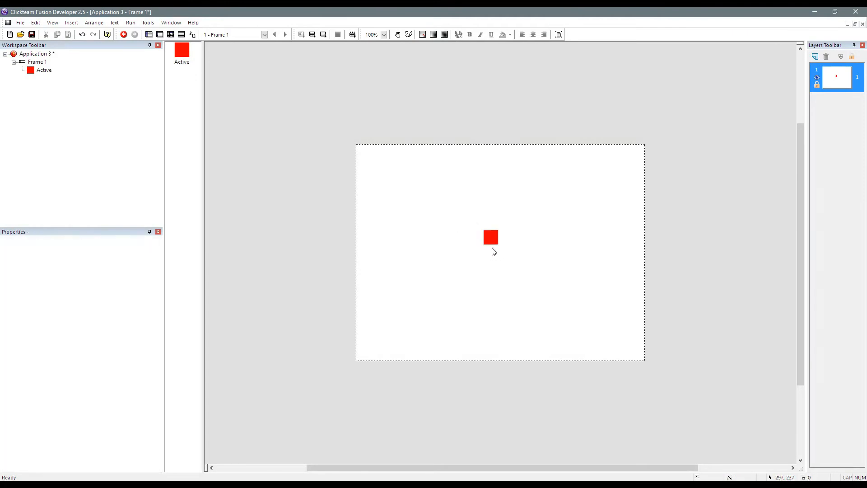
- Test-run the frame and add a mouse-over-Active event that sets its animation frame
click(491, 237)
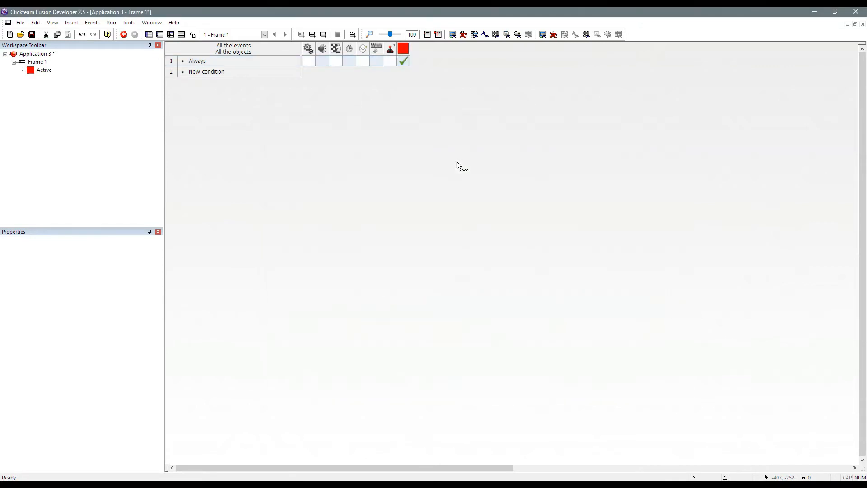
click(123, 35)
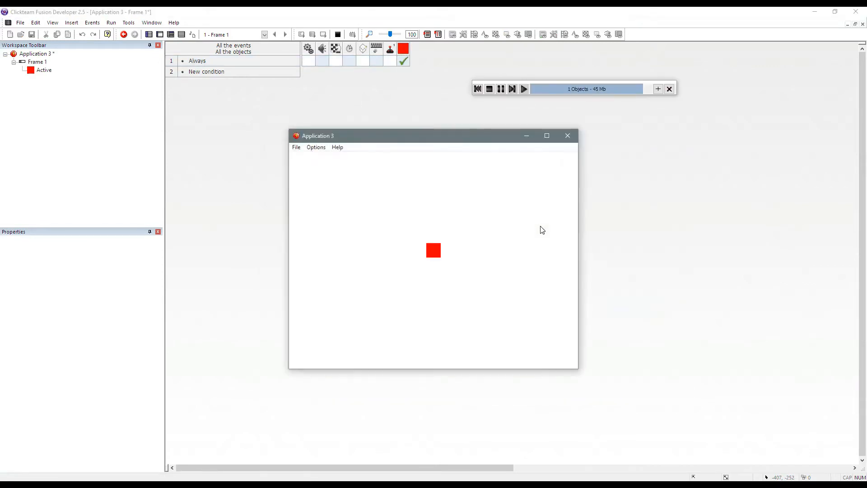
mouse_move(442, 229)
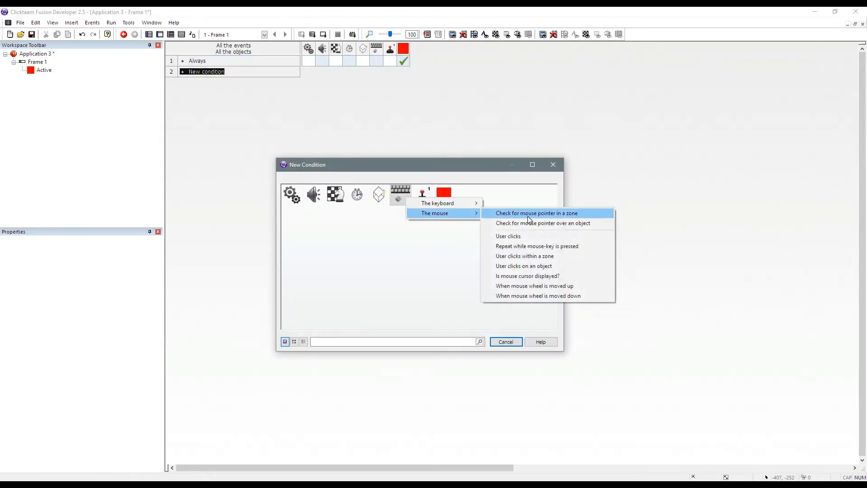
click(543, 223)
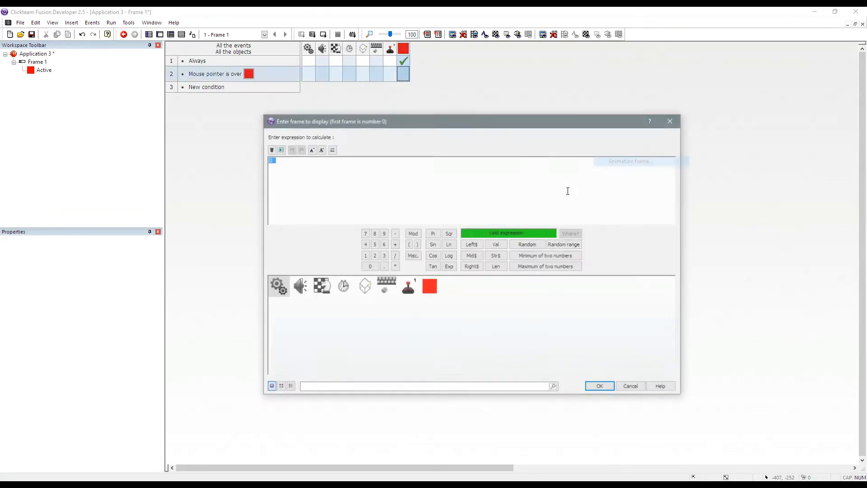
click(600, 385)
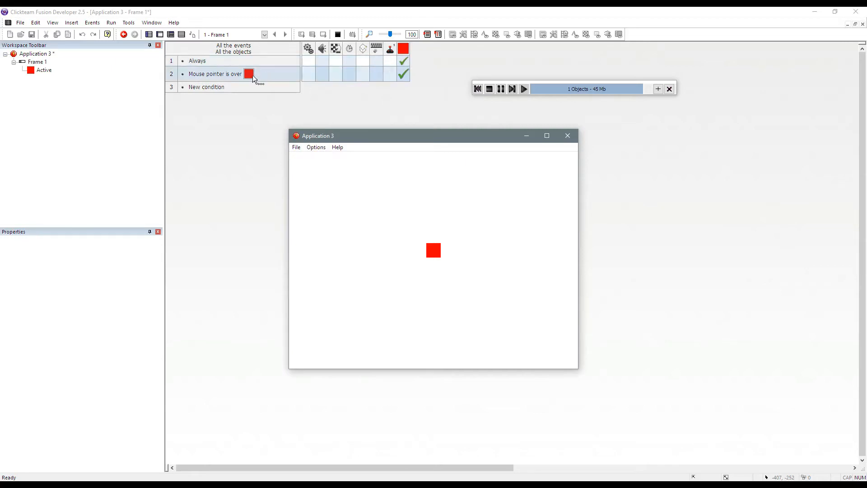
mouse_move(404, 76)
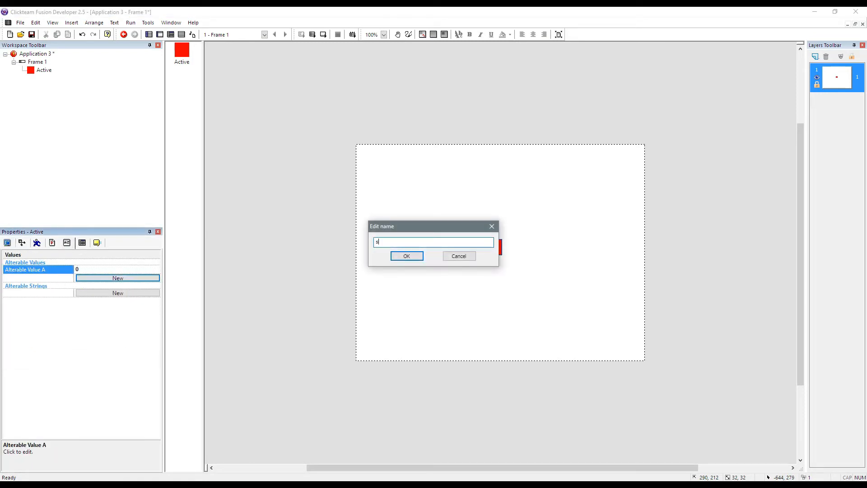
- Confirm the new name 'switch' for the square's Alterable Value A
click(406, 256)
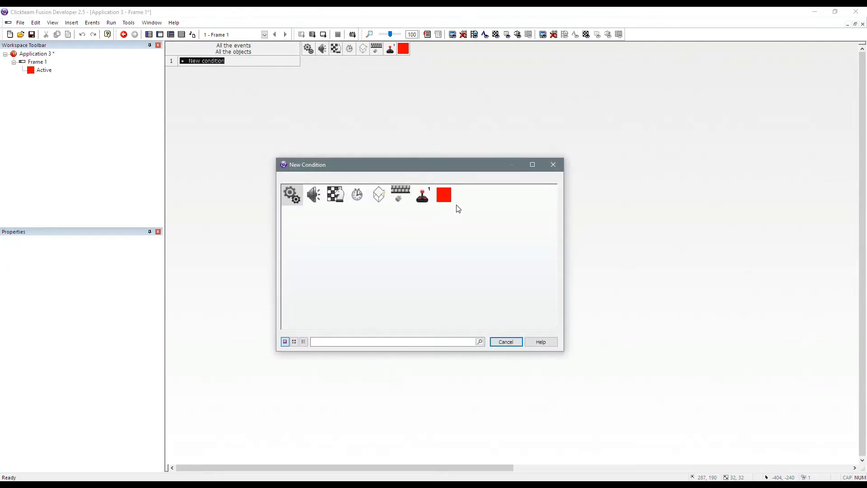
- Add a click-on-Active event with switch = 0 that sets switch to 1
click(399, 194)
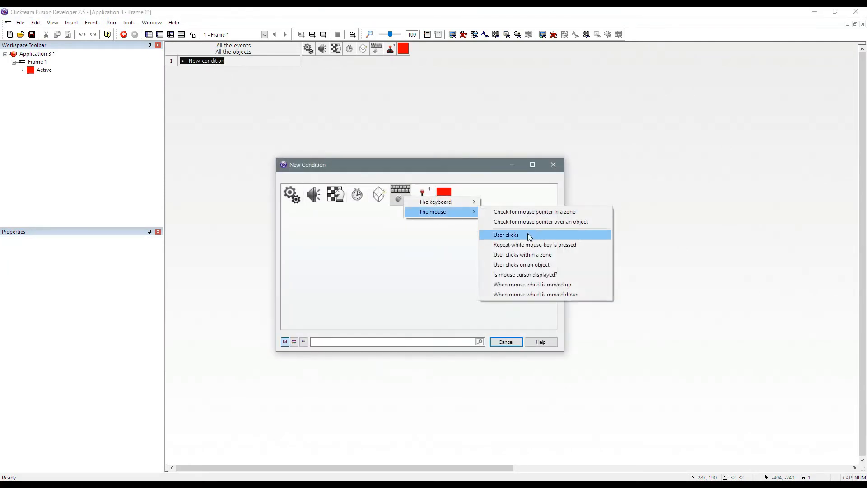
mouse_move(566, 247)
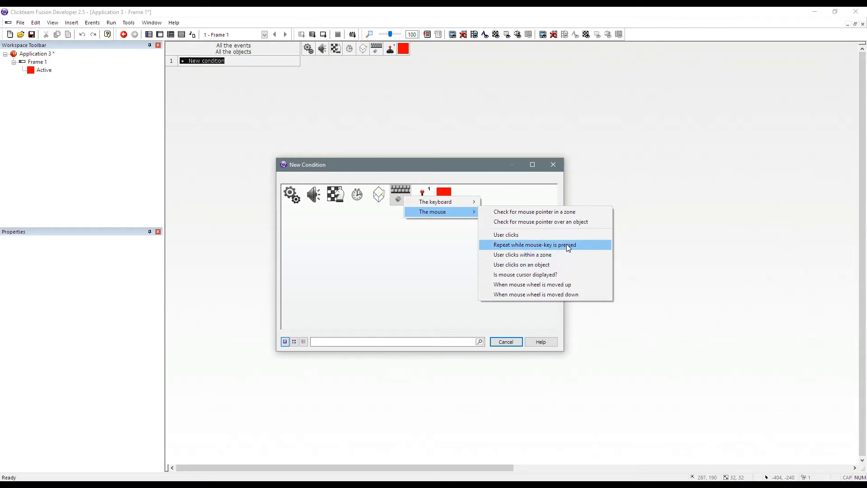
mouse_move(560, 264)
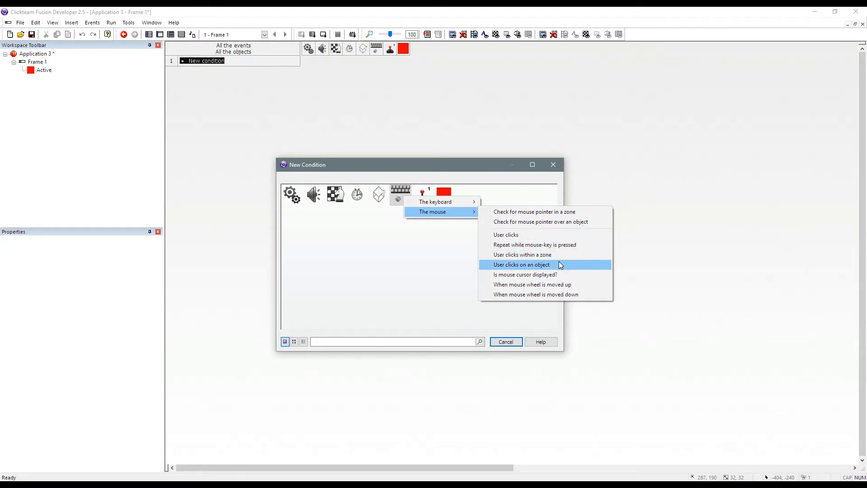
click(521, 264)
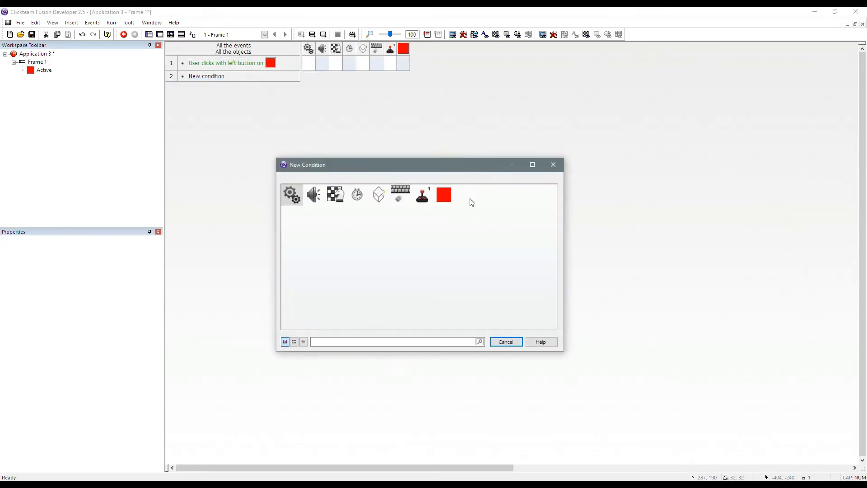
click(443, 194)
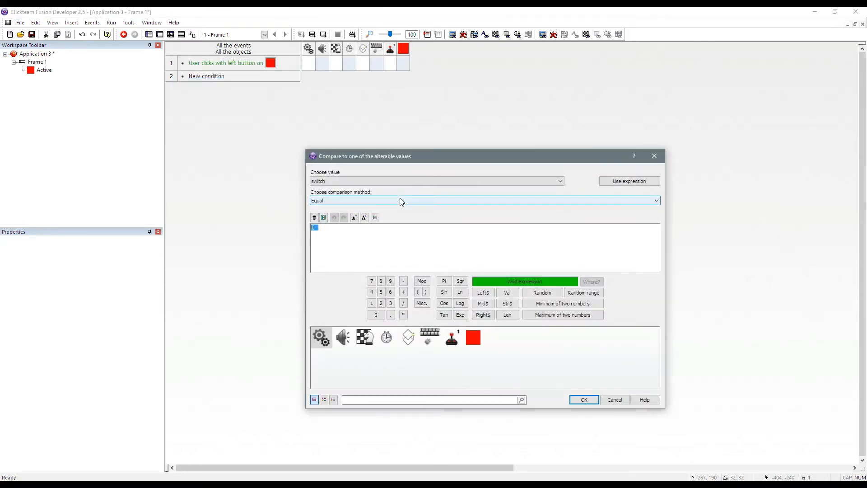
click(583, 399)
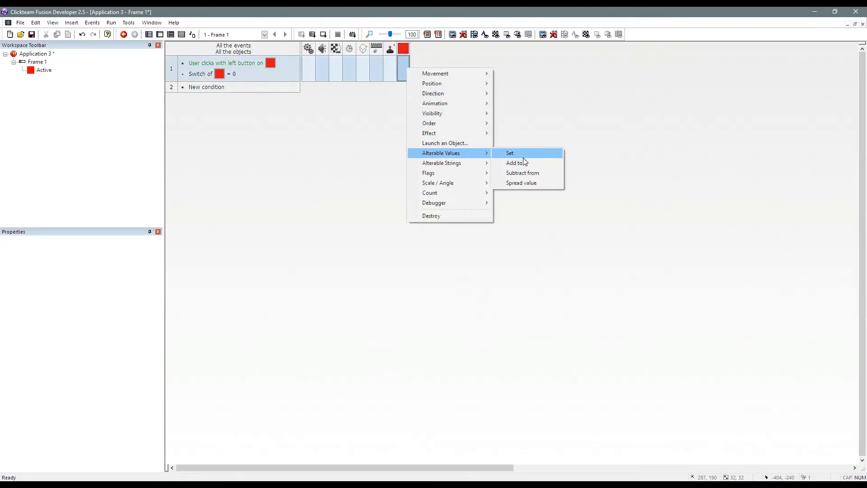
click(509, 153)
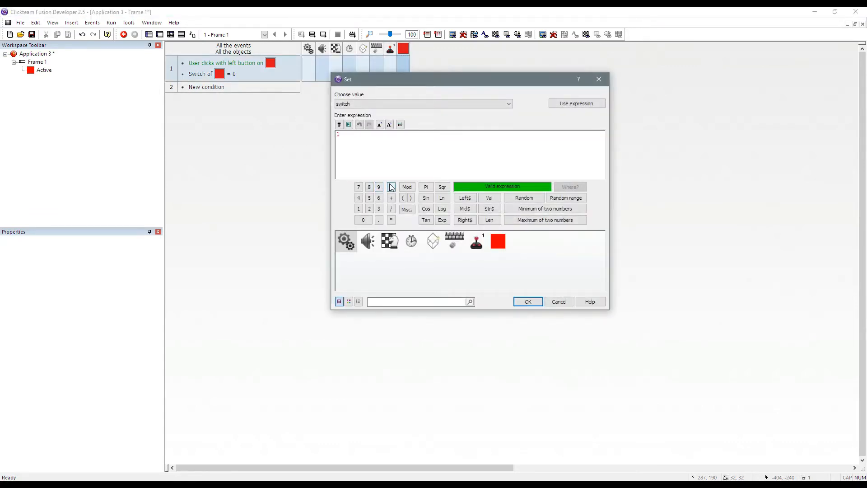
click(527, 302)
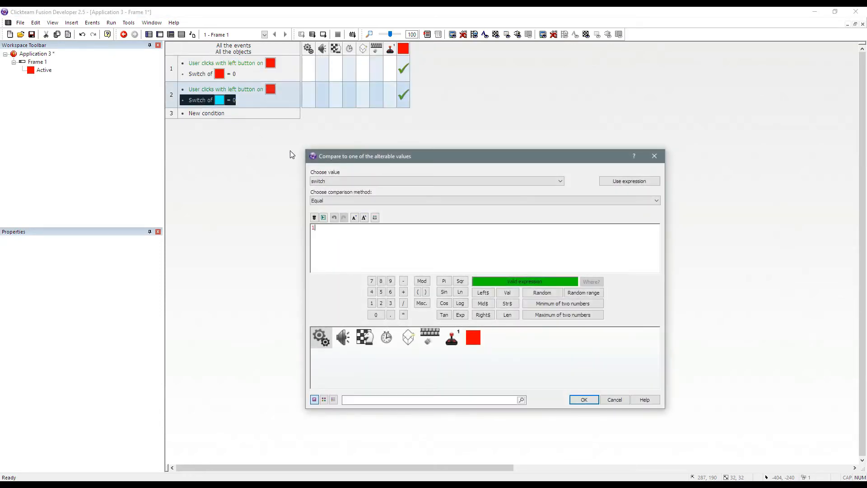
- Add the switch = 1 variant setting switch to 0, then test-run the frame
click(584, 399)
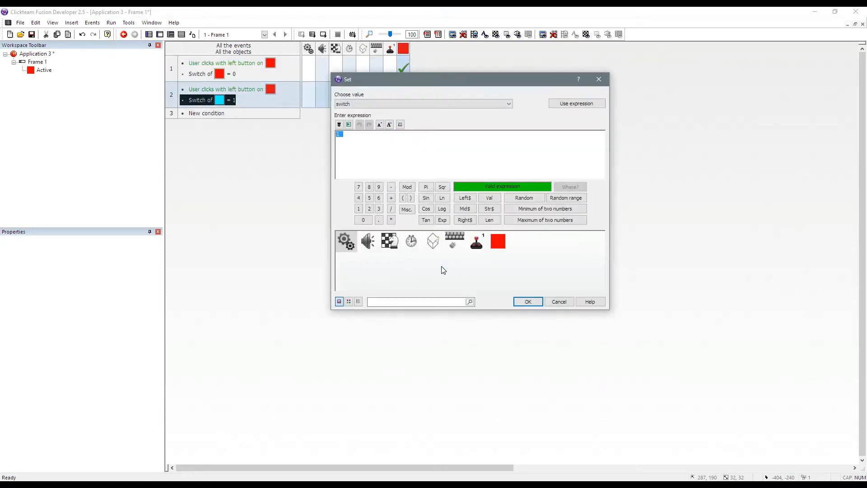
click(526, 302)
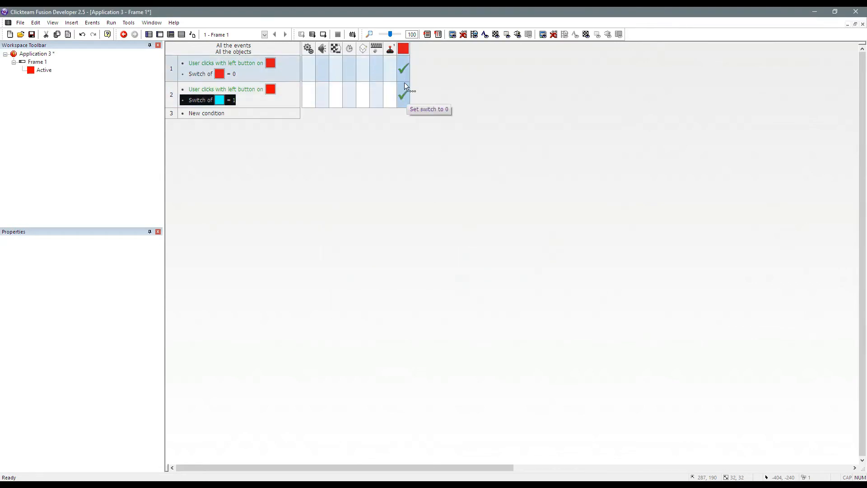
click(125, 34)
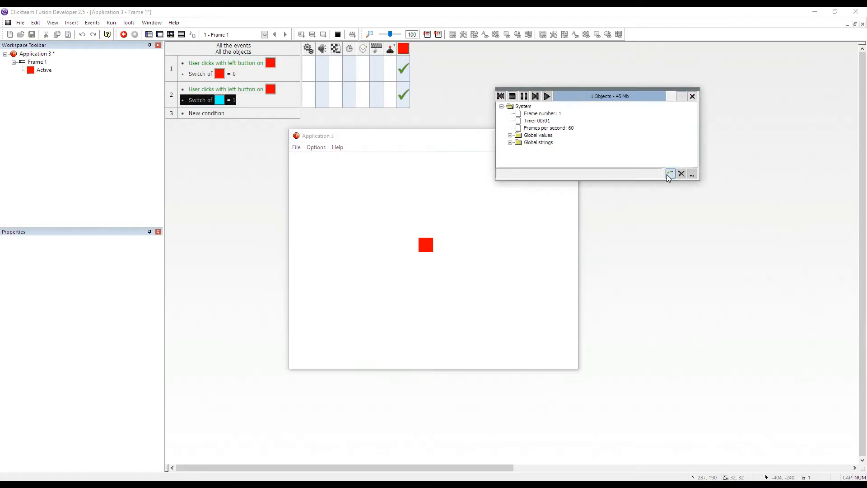
- Show the square's alterable values in the running test's debugger
click(670, 173)
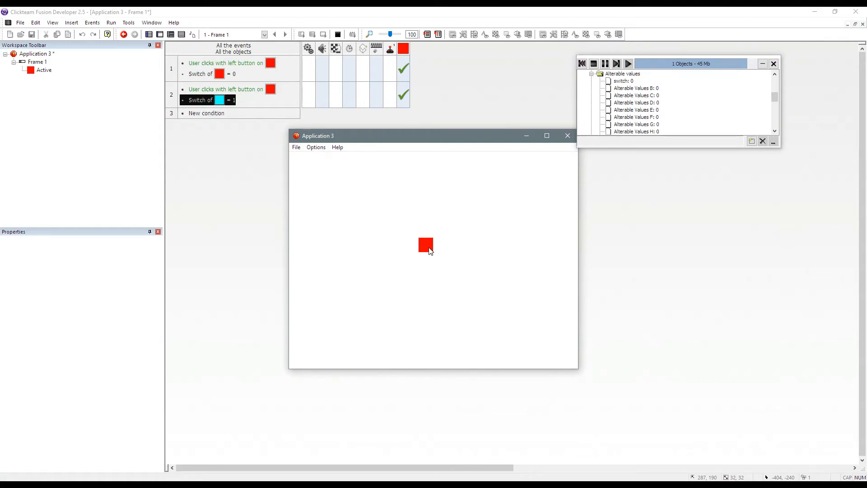
mouse_move(488, 145)
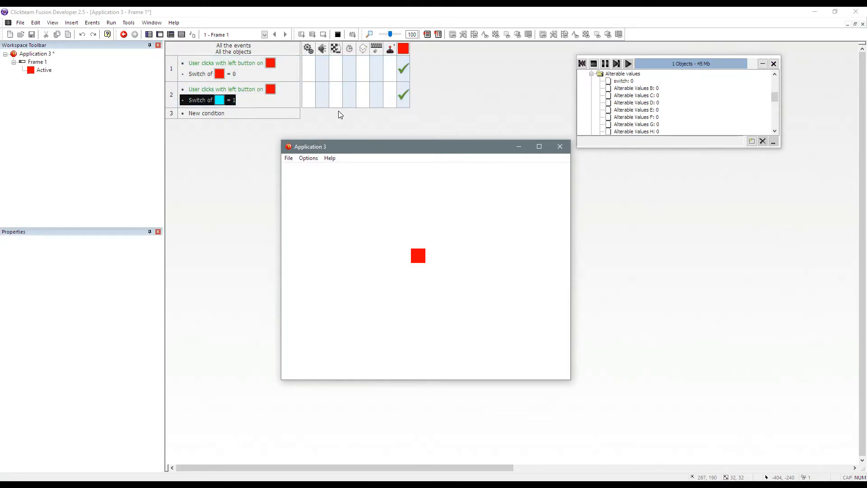
mouse_move(403, 74)
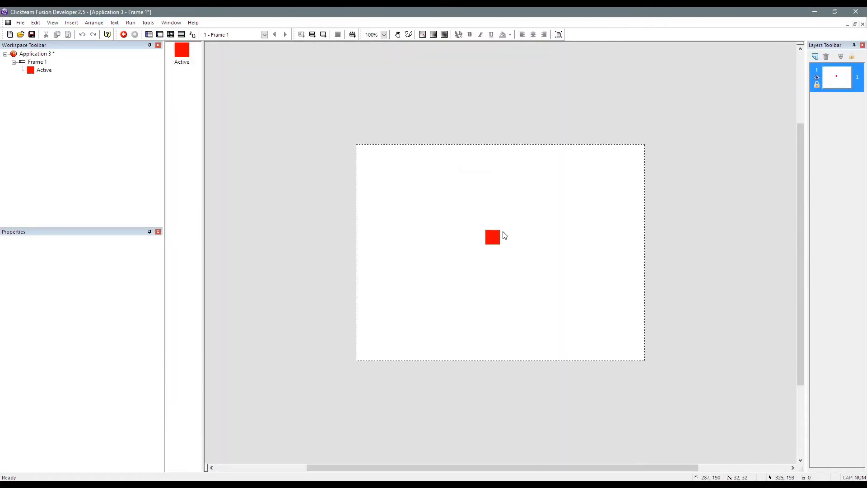
- Make clicking the square toggle its internal flag 0
click(491, 236)
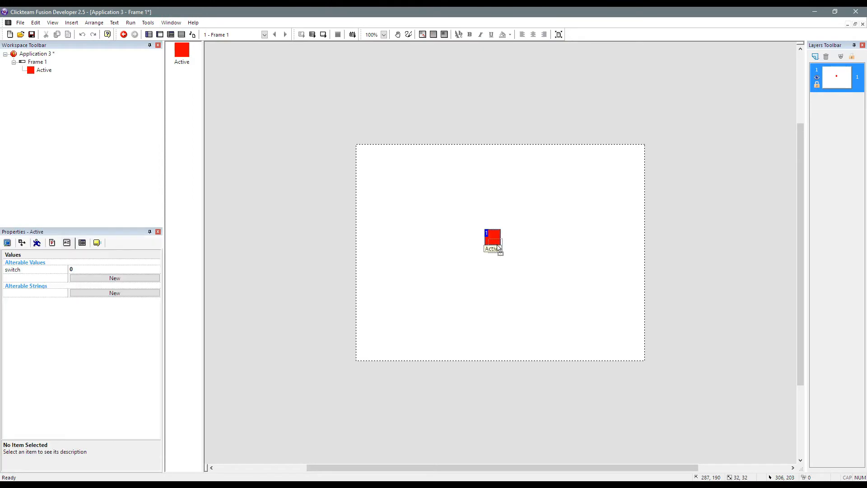
click(160, 34)
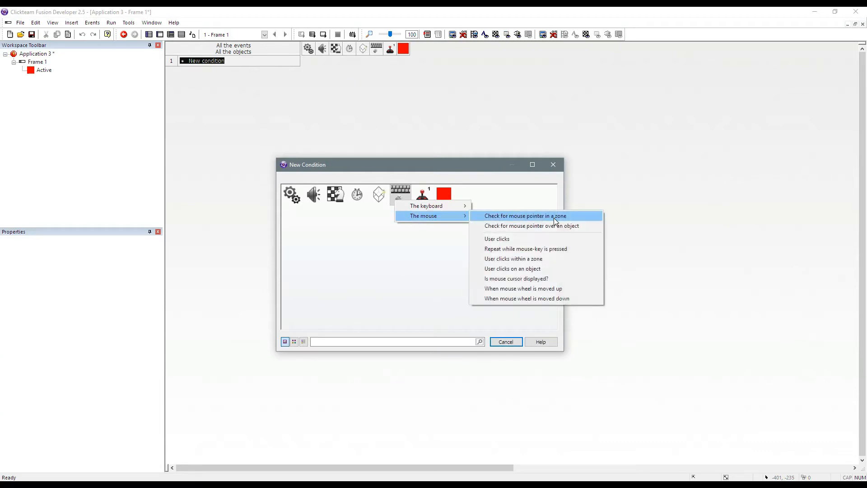
mouse_move(557, 238)
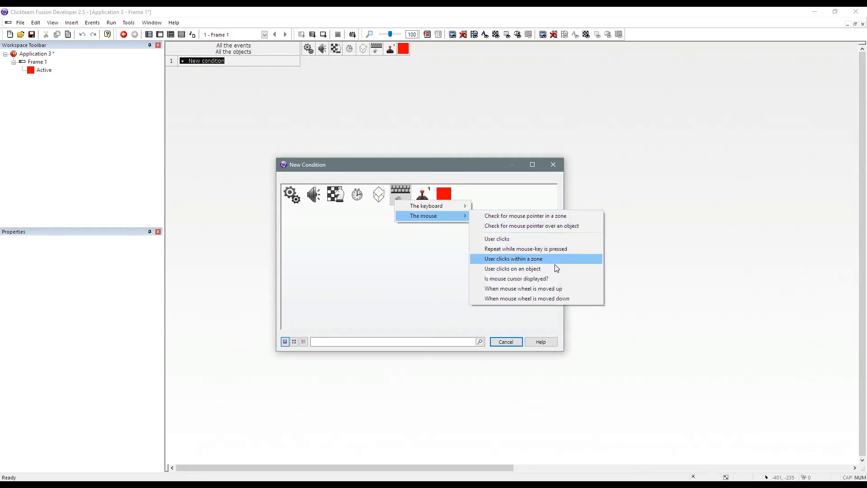
click(512, 268)
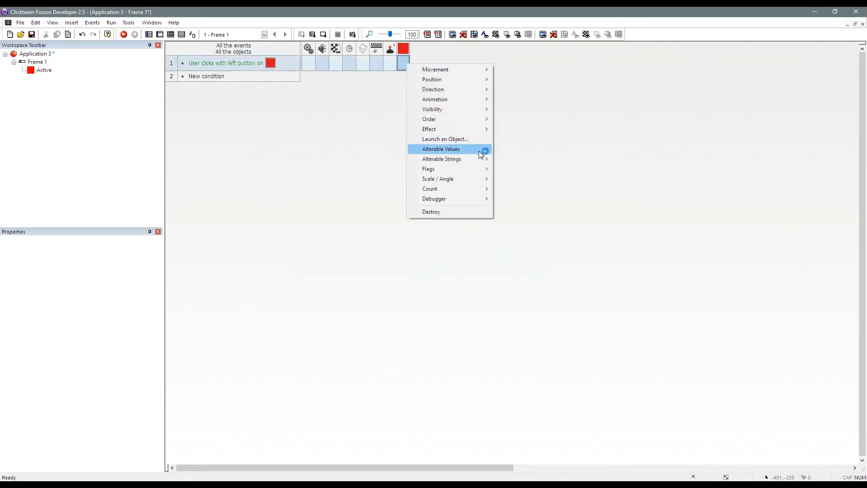
click(428, 168)
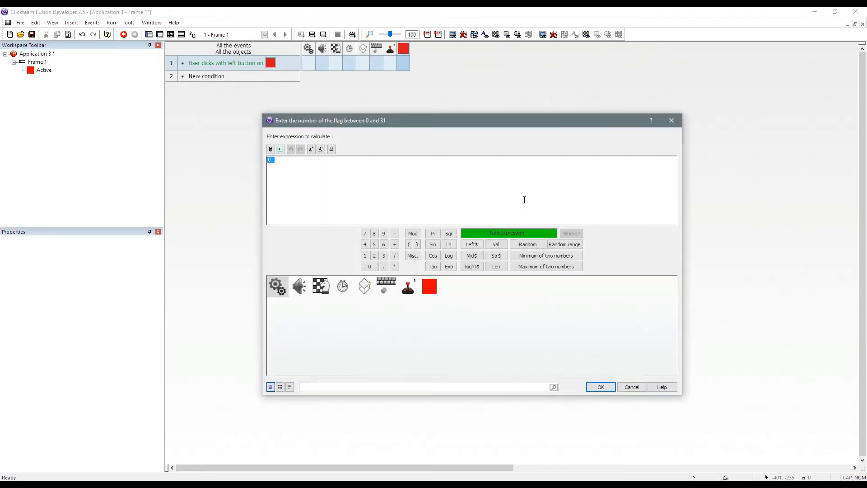
click(600, 387)
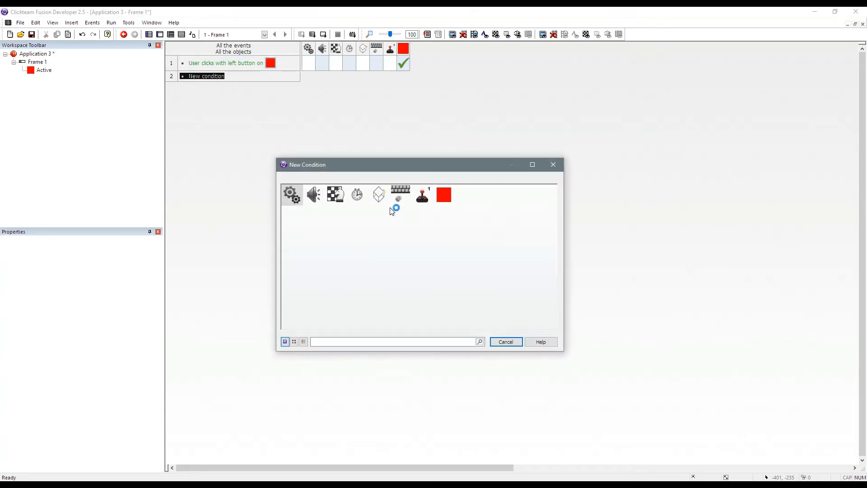
- Add a flag 0 on/off event that sets the square's animation frame
click(443, 194)
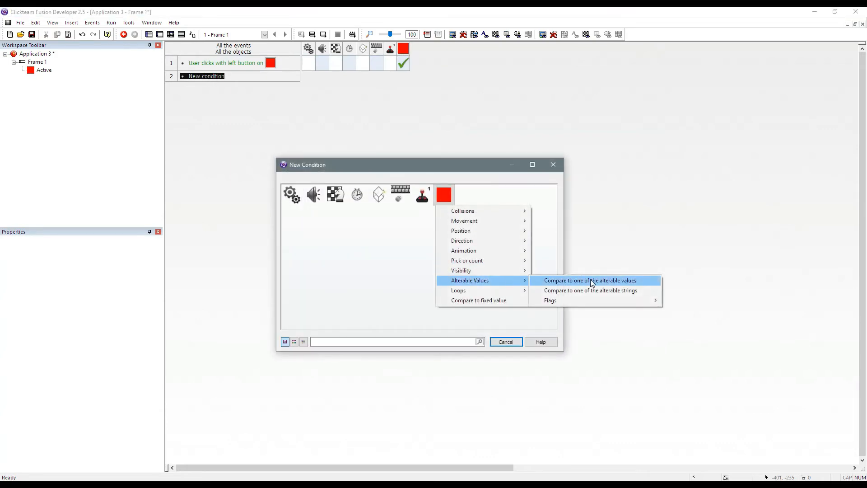
click(589, 280)
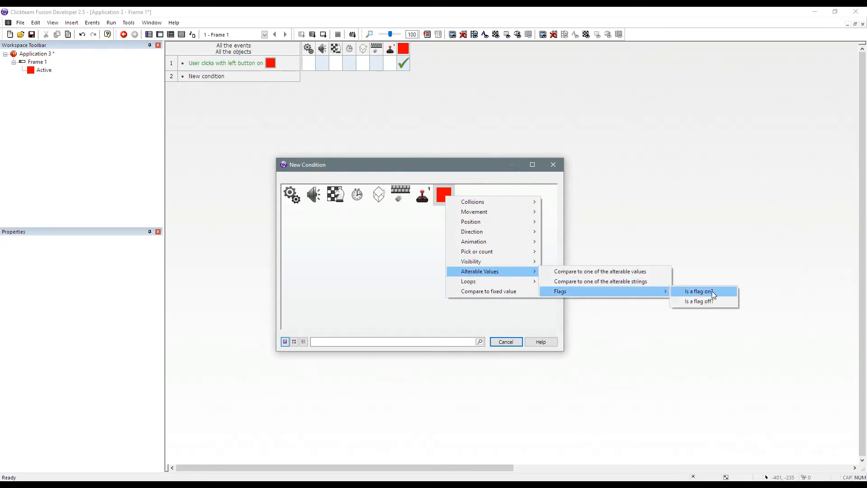
click(698, 300)
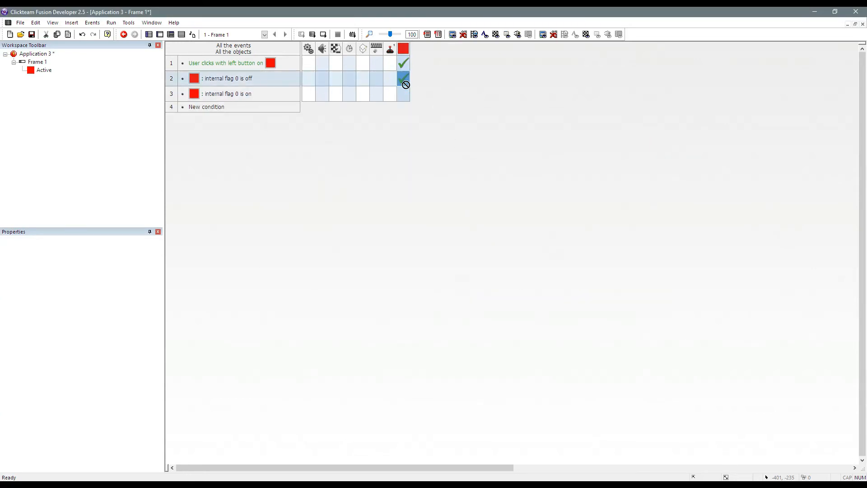
click(404, 94)
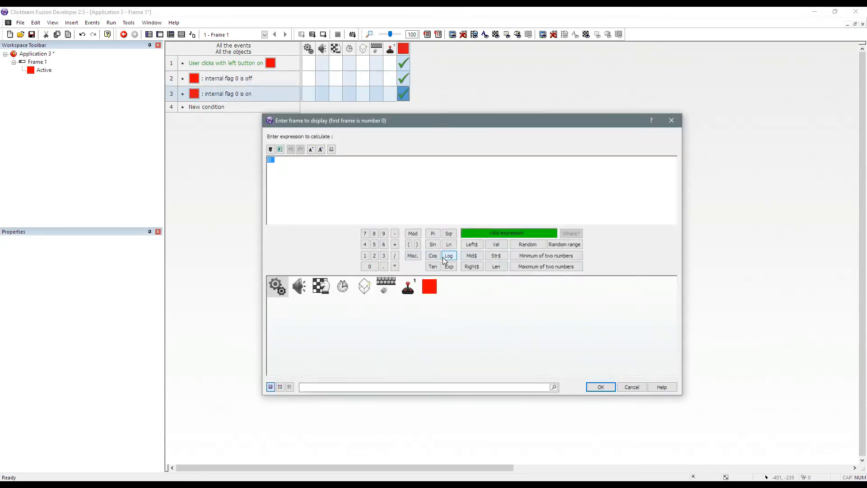
click(600, 387)
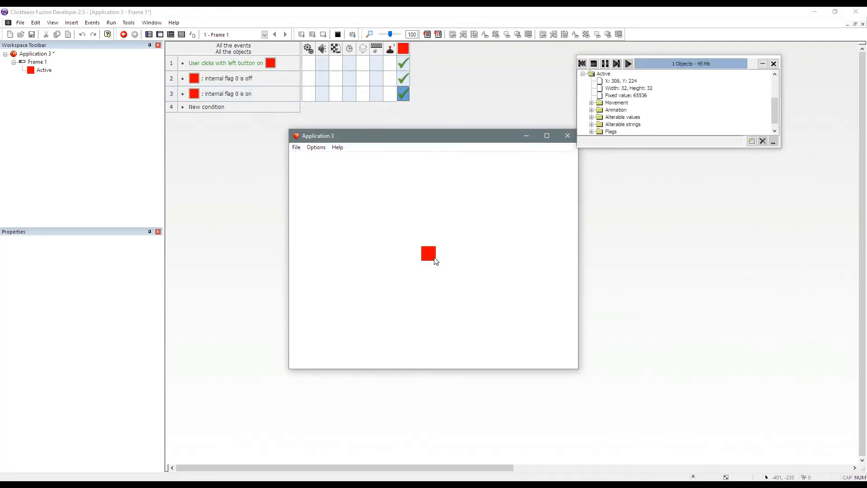
- Click the running square twice to toggle it, then return to the frame layout
click(592, 132)
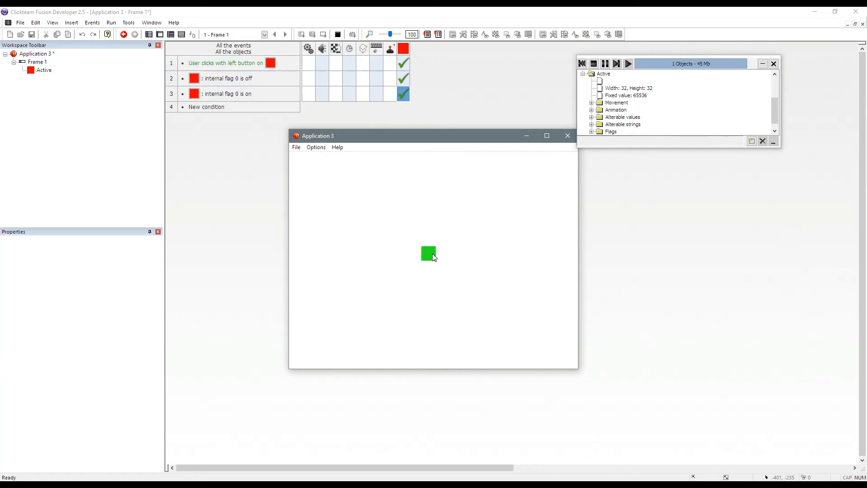
click(429, 254)
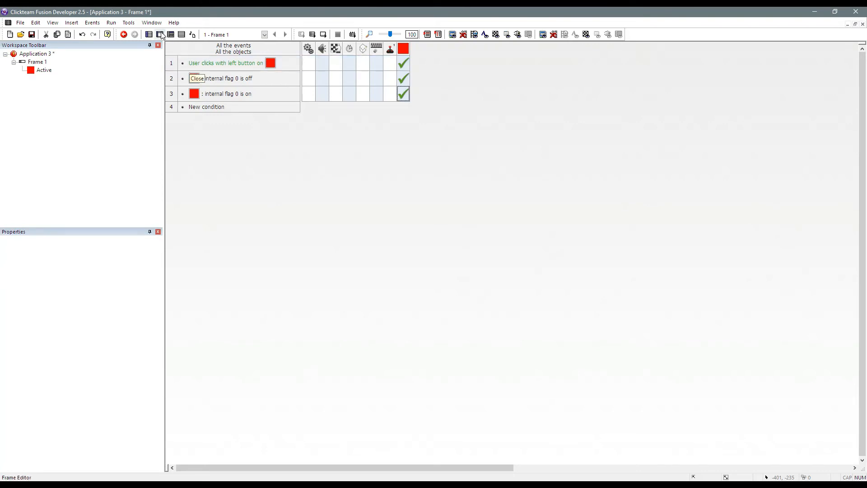
click(160, 35)
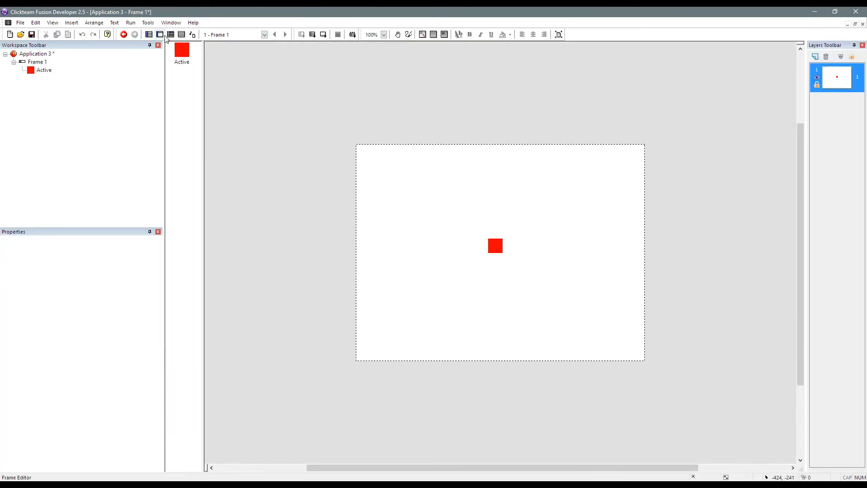
click(181, 34)
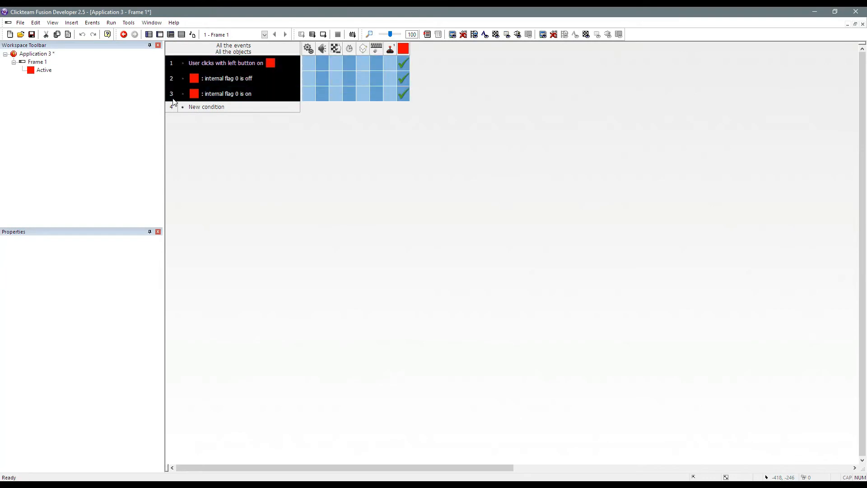
click(148, 34)
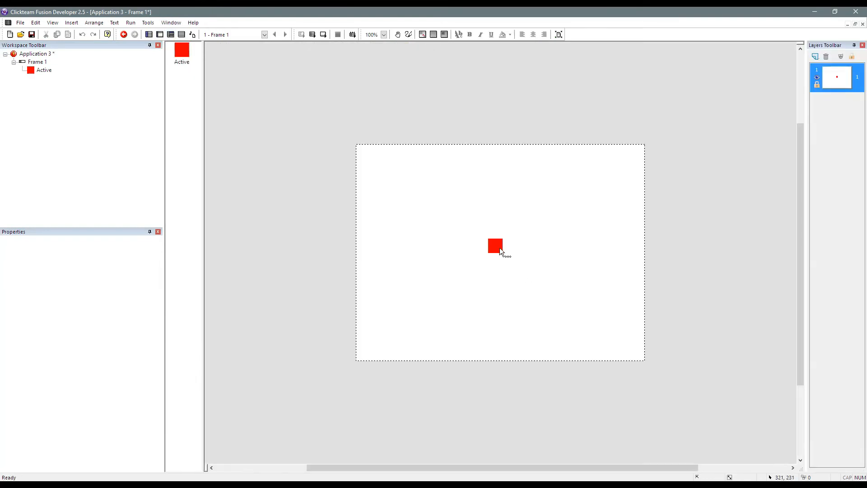
click(495, 246)
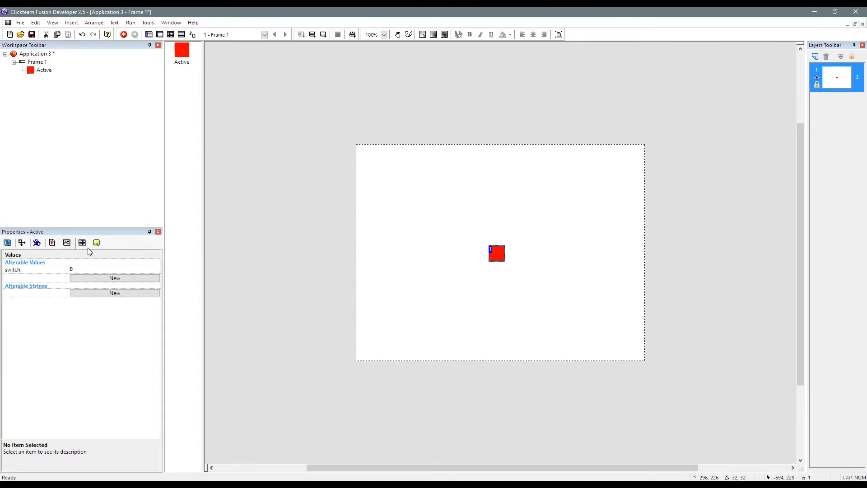
mouse_move(85, 271)
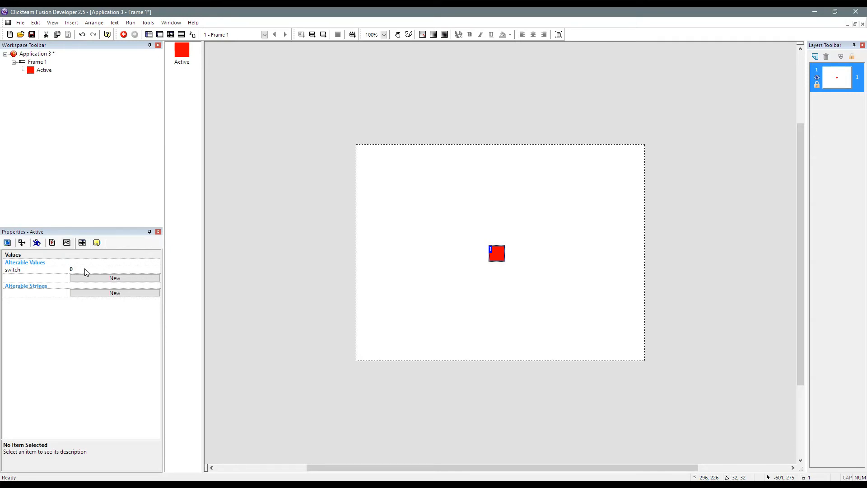
mouse_move(23, 284)
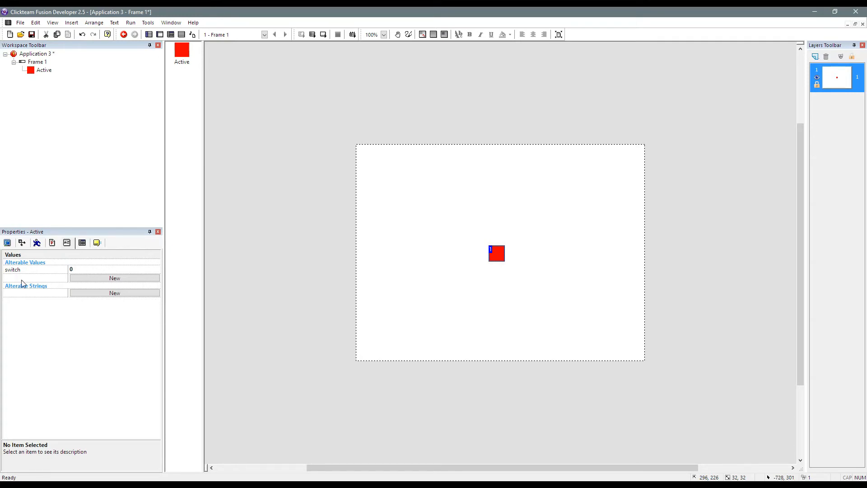
click(12, 270)
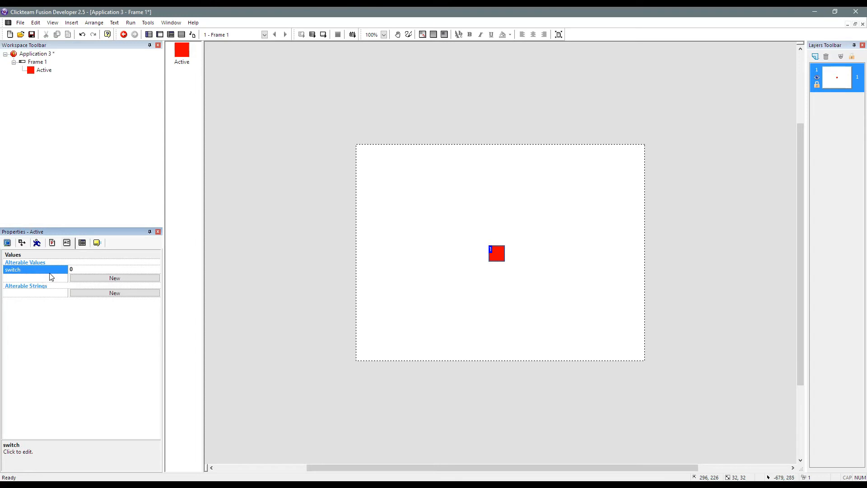
mouse_move(429, 273)
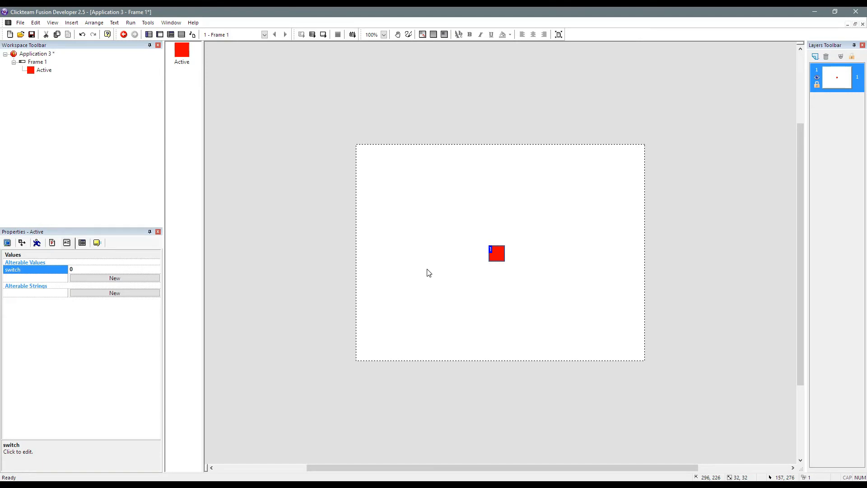
mouse_move(503, 256)
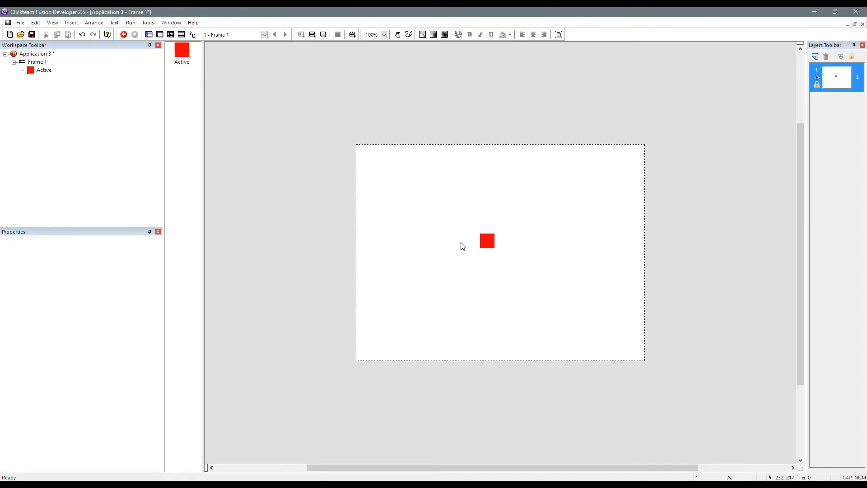
mouse_move(488, 242)
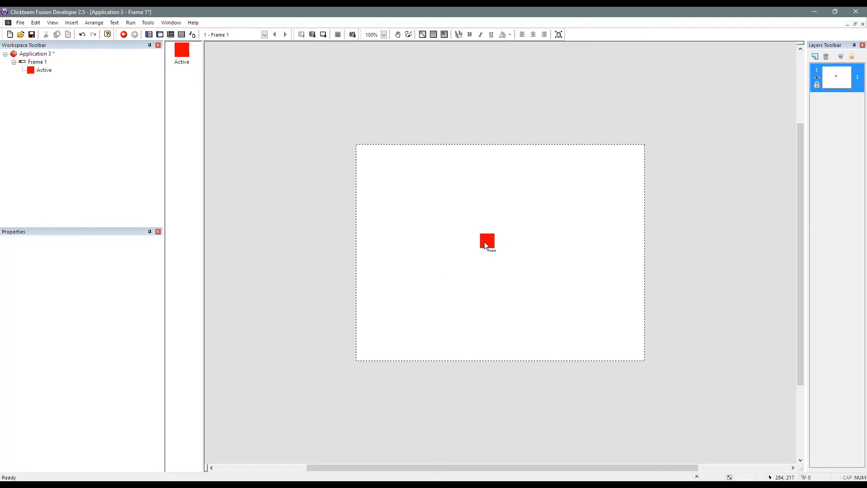
click(487, 242)
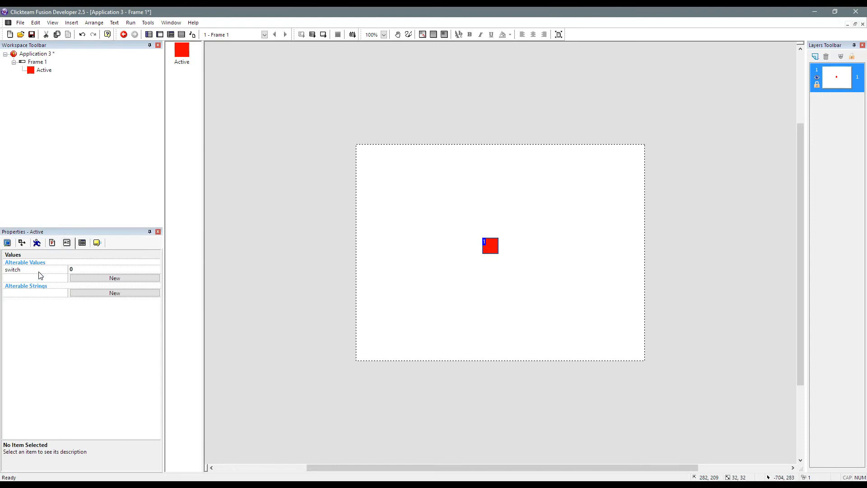
mouse_move(41, 275)
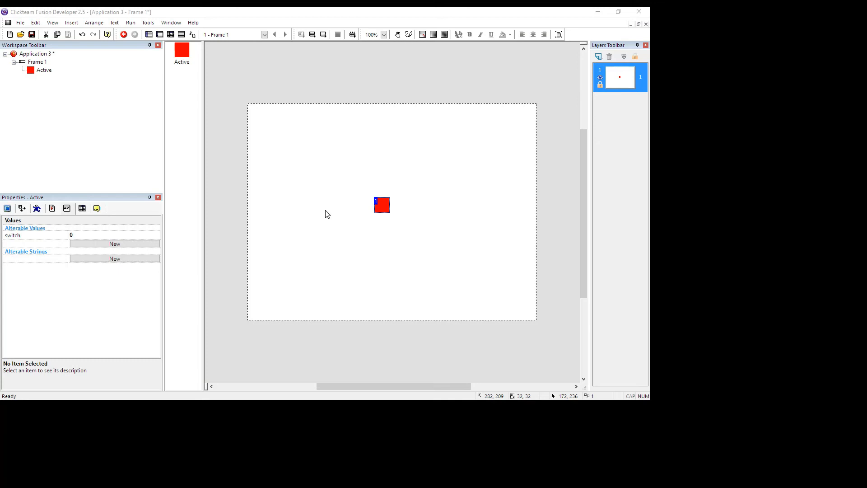
click(618, 11)
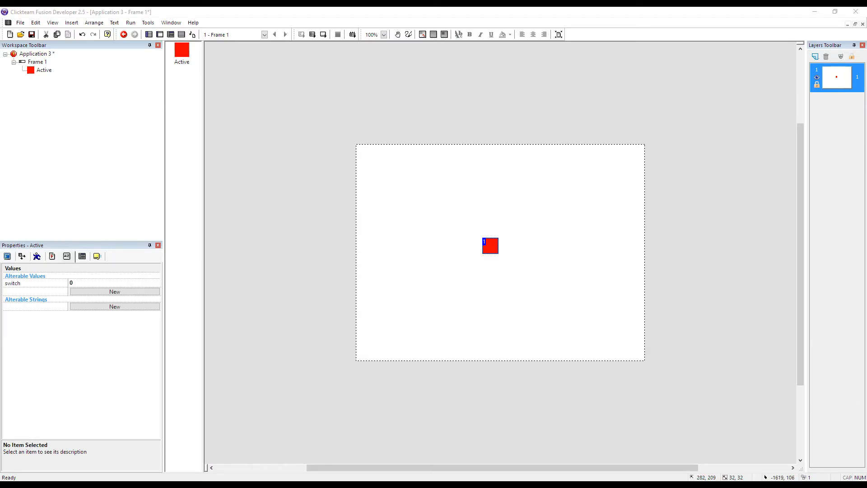
mouse_move(480, 243)
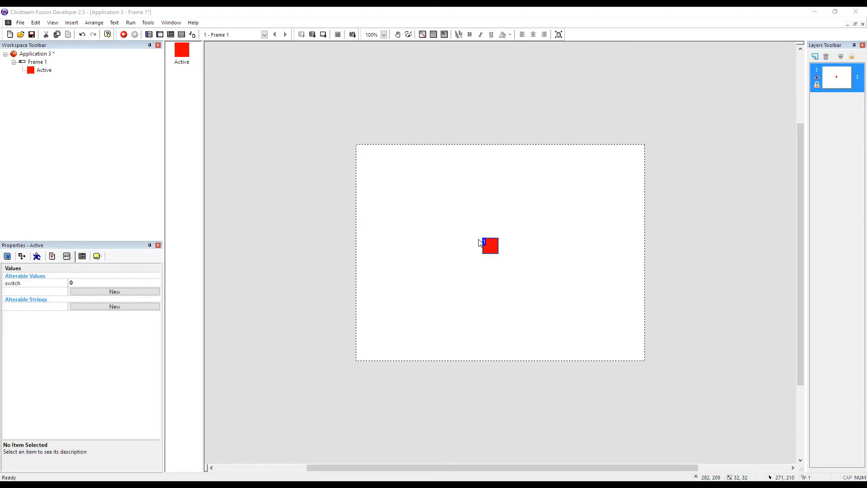
mouse_move(485, 248)
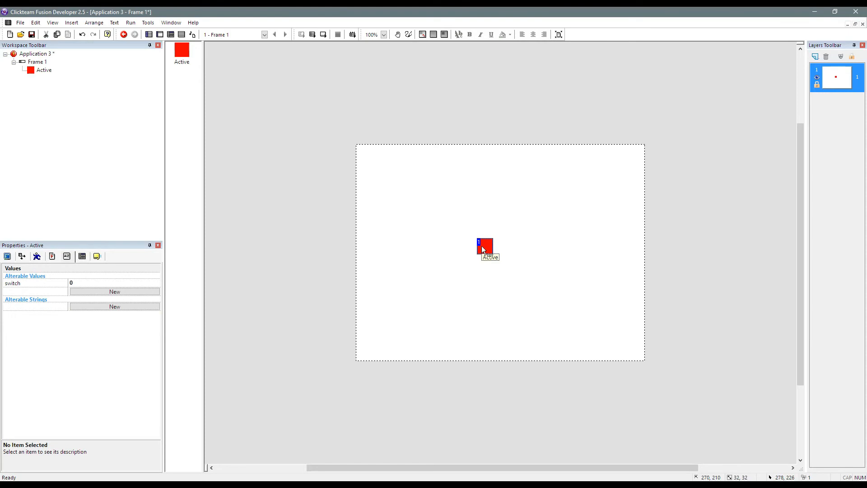
click(424, 204)
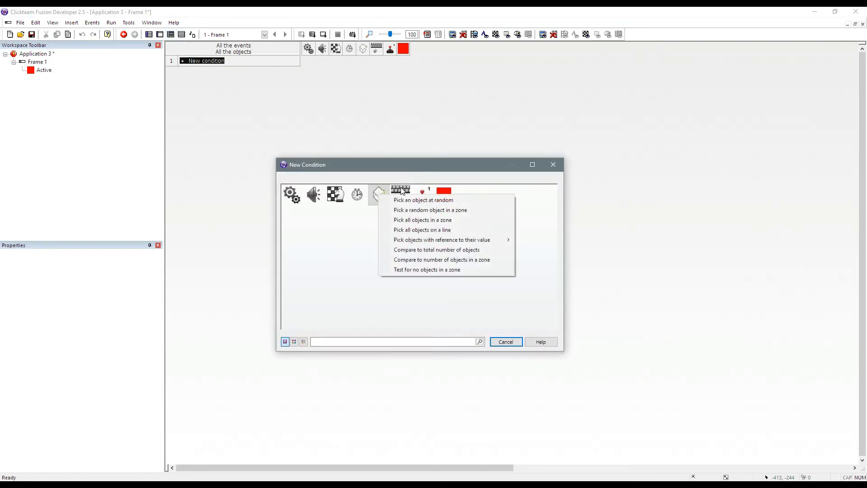
- Add a left single-click on Active condition
click(401, 194)
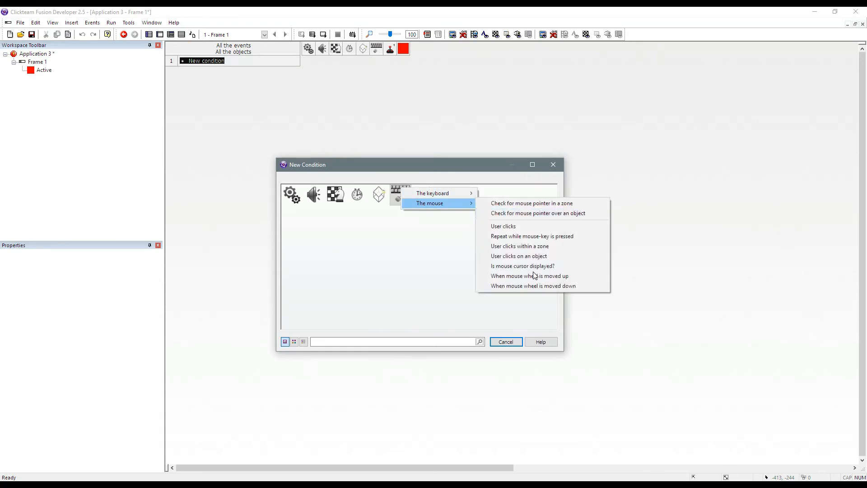
click(519, 255)
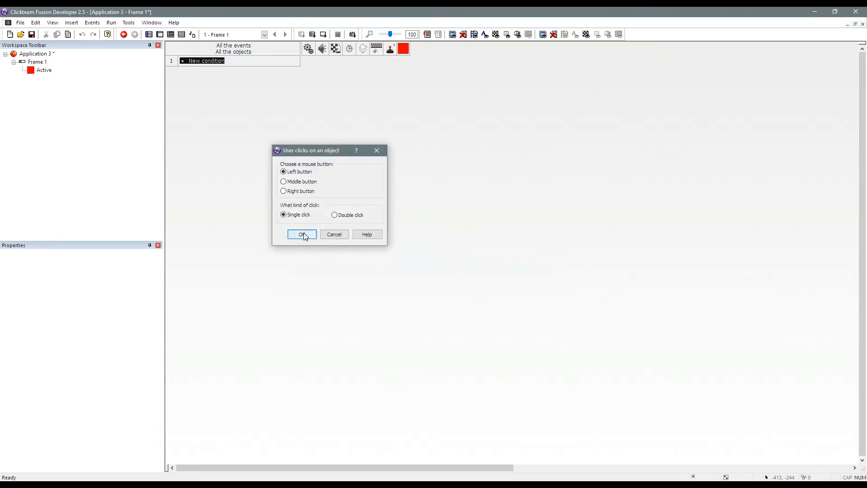
click(302, 234)
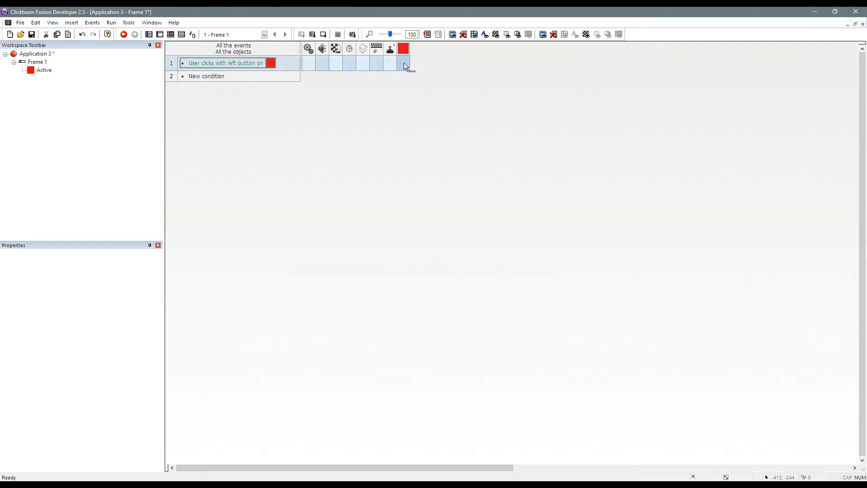
- Set switch to switch("Active") xor 1, then reopen the expression to review it
click(404, 62)
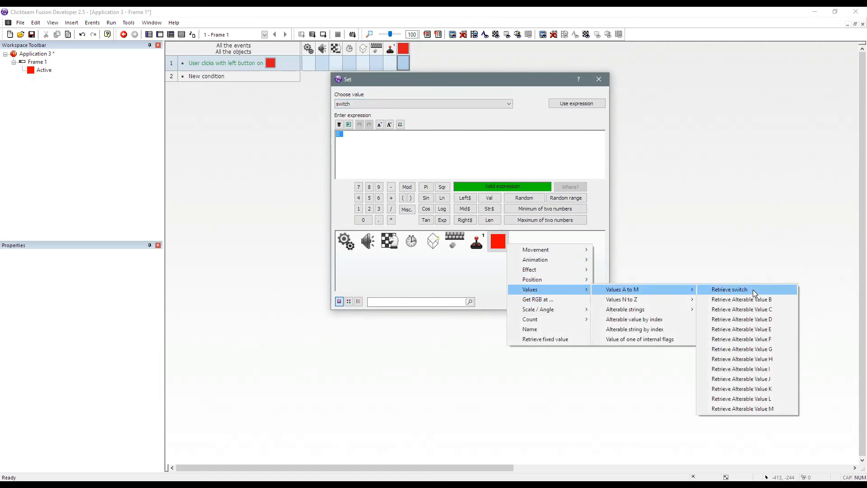
click(729, 289)
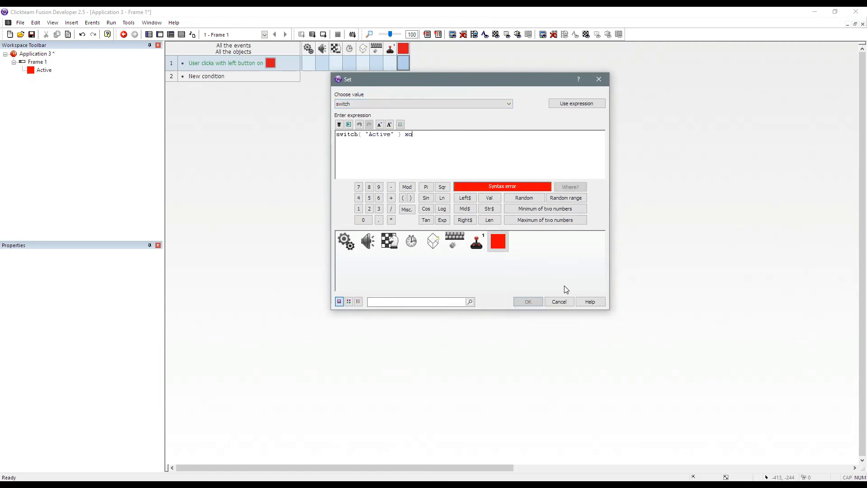
text(or 1)
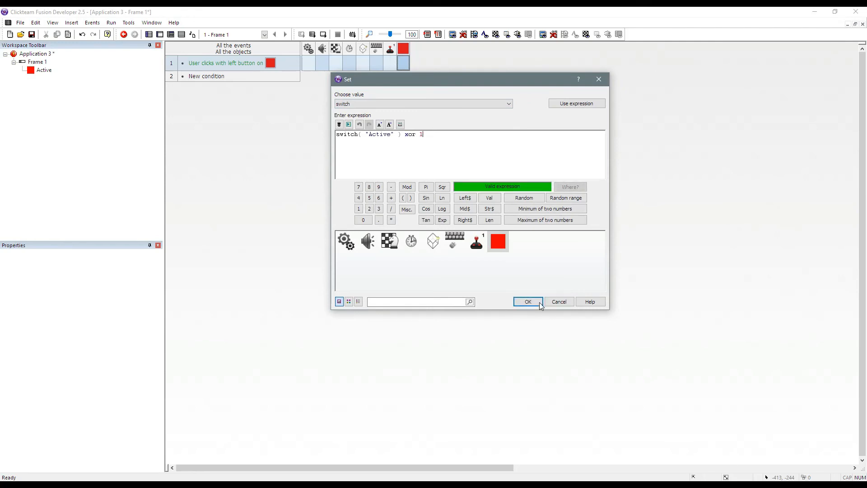
click(527, 301)
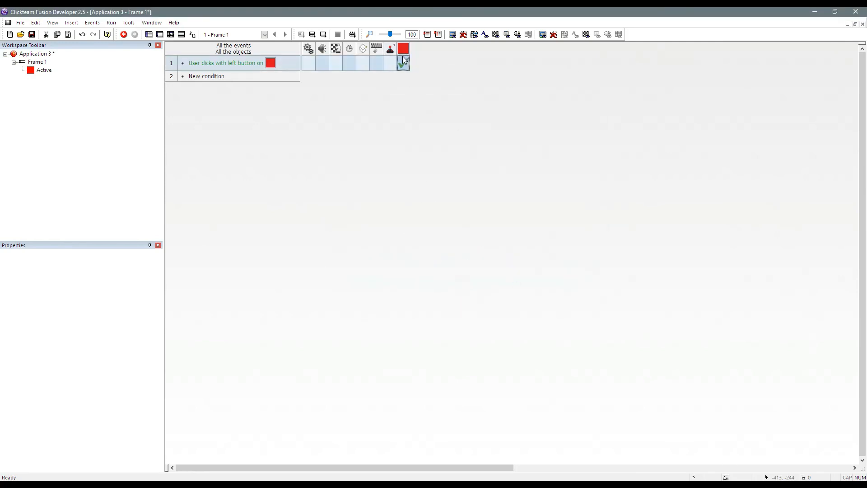
click(402, 62)
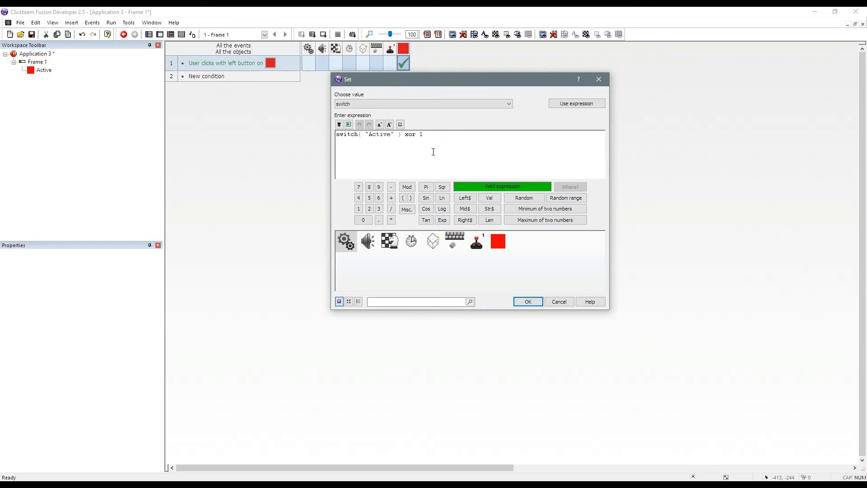
double_click(369, 134)
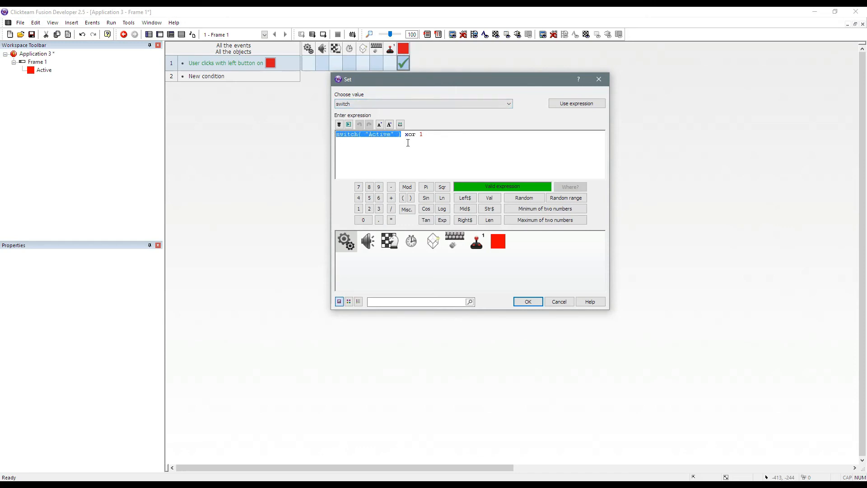
click(423, 133)
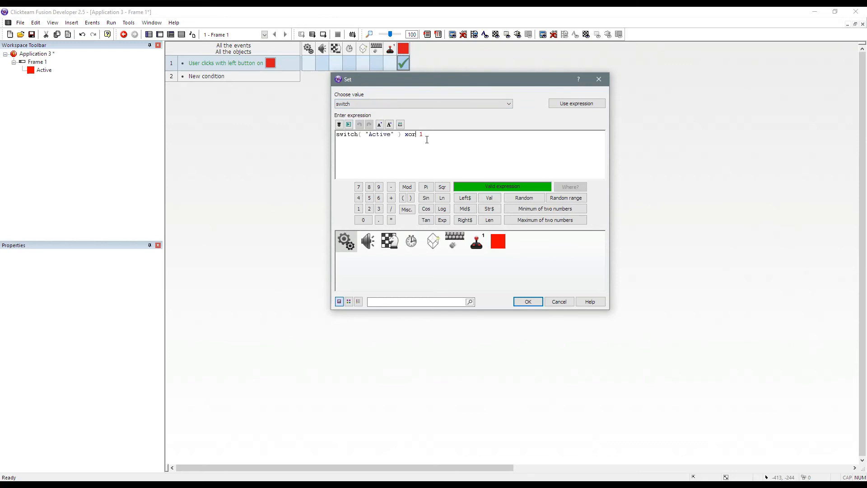
mouse_move(397, 134)
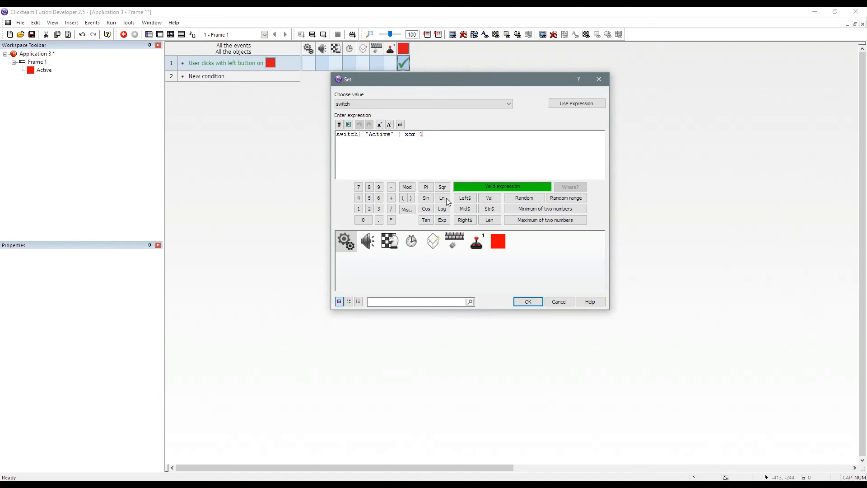
- Add a switch = 0 event that shows the square's animation frame 0
click(526, 302)
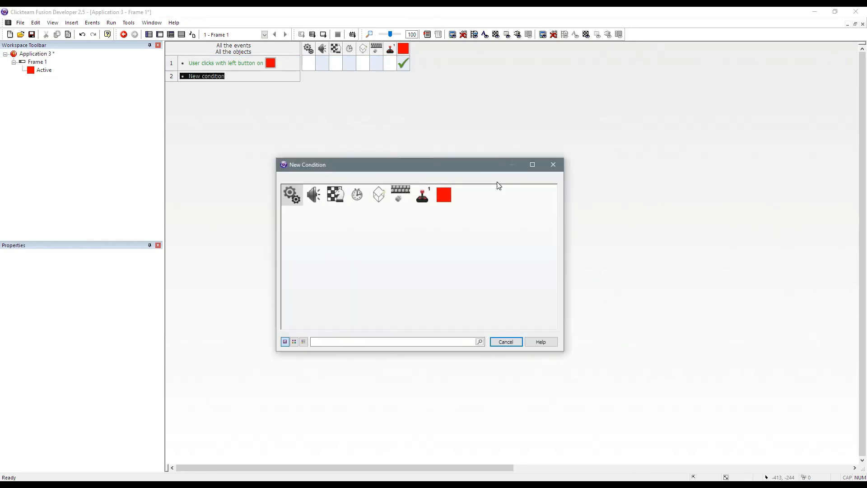
click(443, 194)
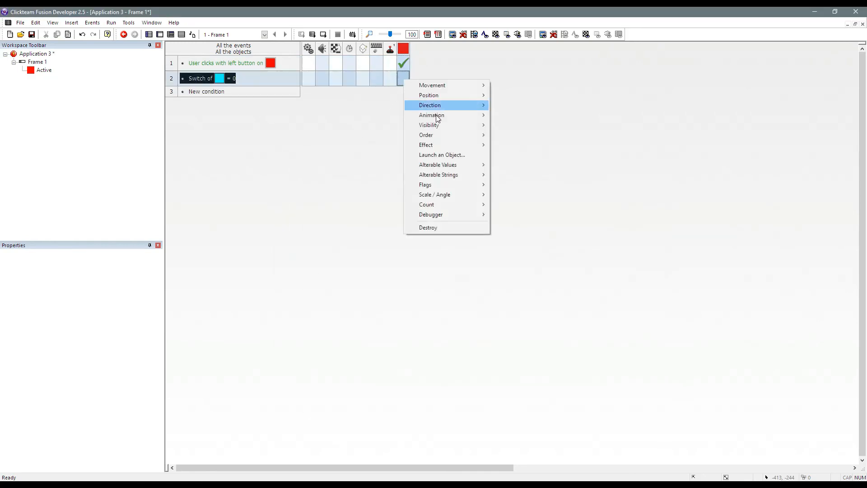
click(431, 115)
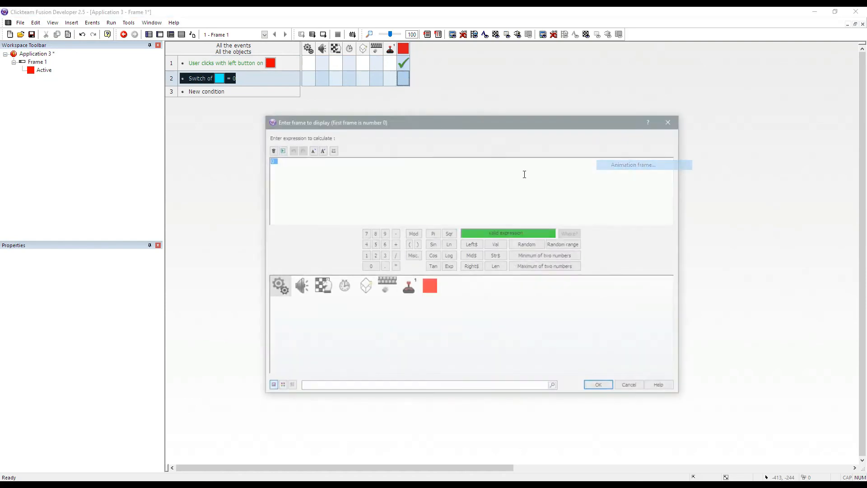
mouse_move(449, 149)
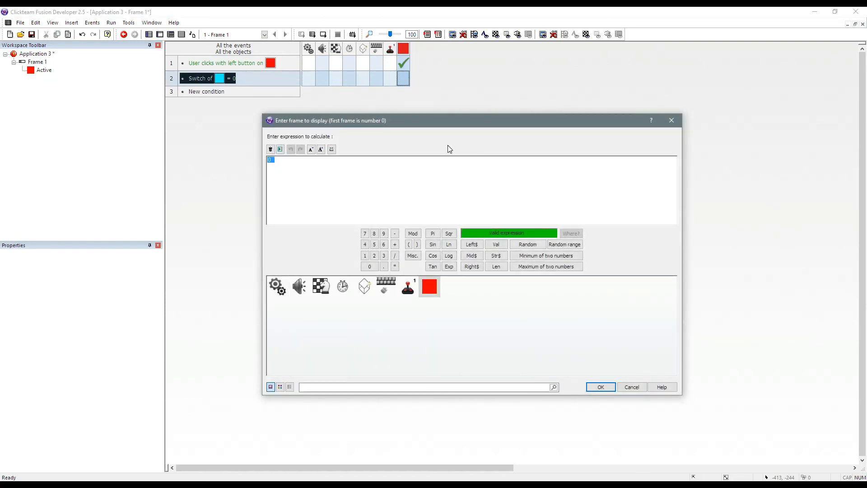
click(600, 386)
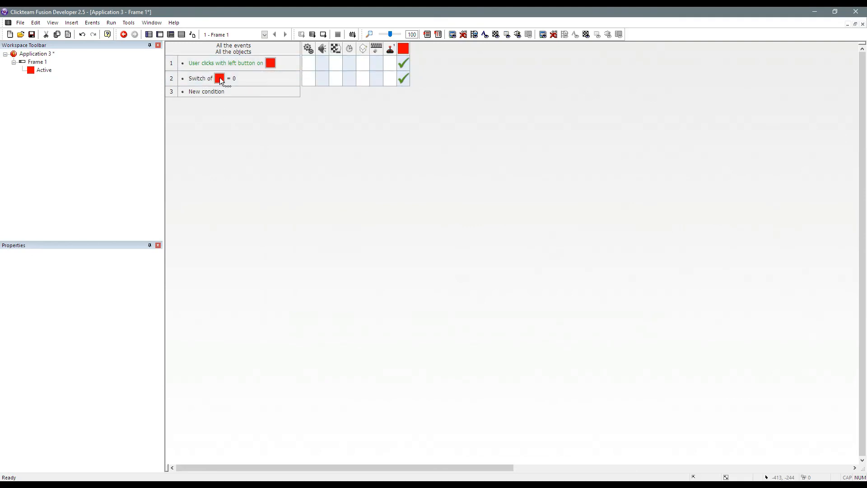
click(238, 78)
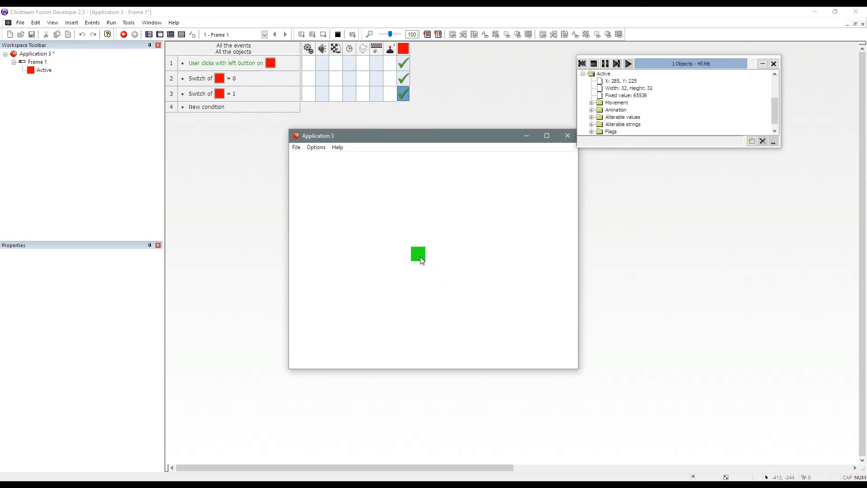
- Expand the square's alterable values in the test run's debugger
click(591, 117)
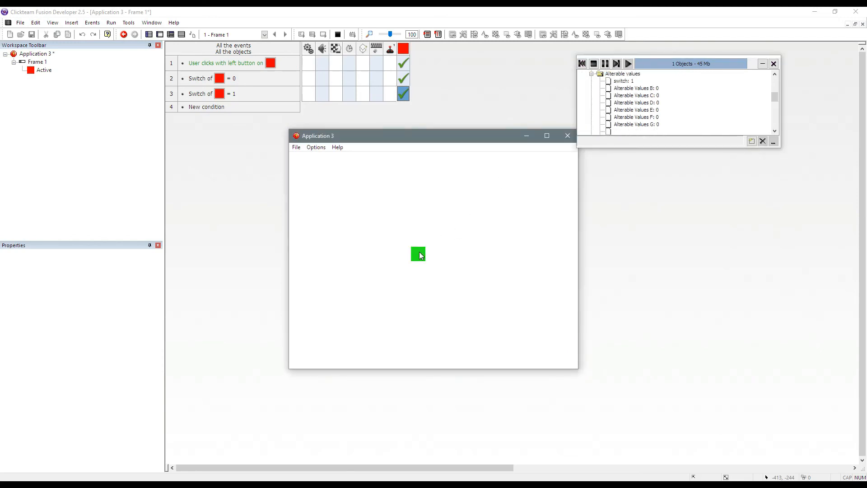
click(593, 63)
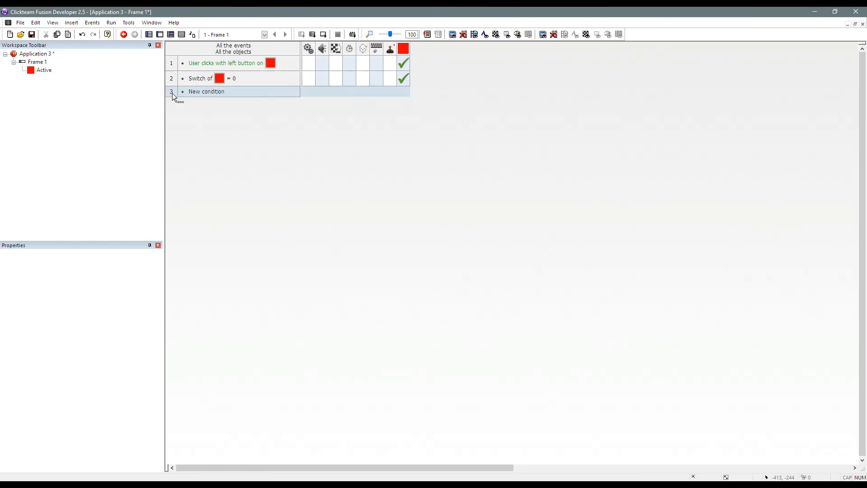
- Make event 2 an Always condition, edit its animation frame action, and launch a test run
double_click(206, 91)
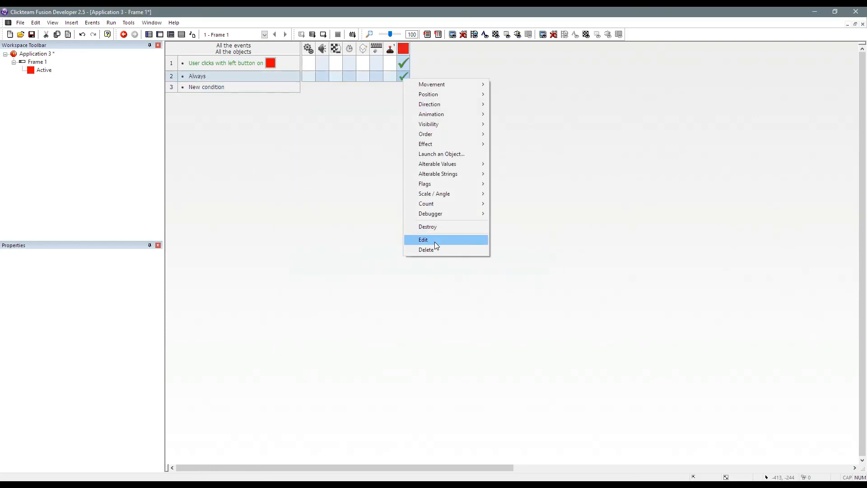
click(423, 239)
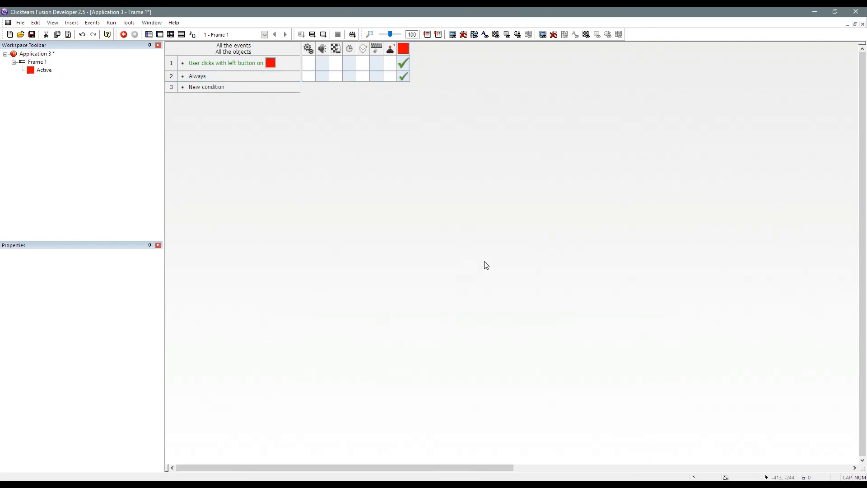
click(124, 34)
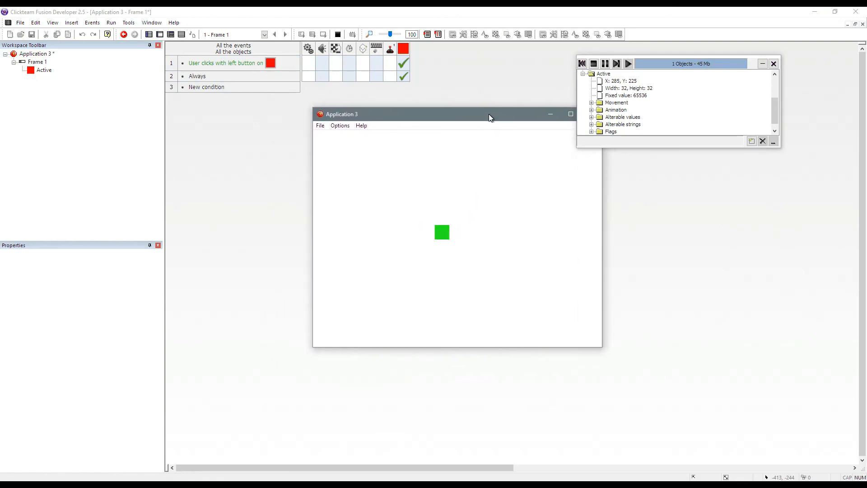
mouse_move(446, 236)
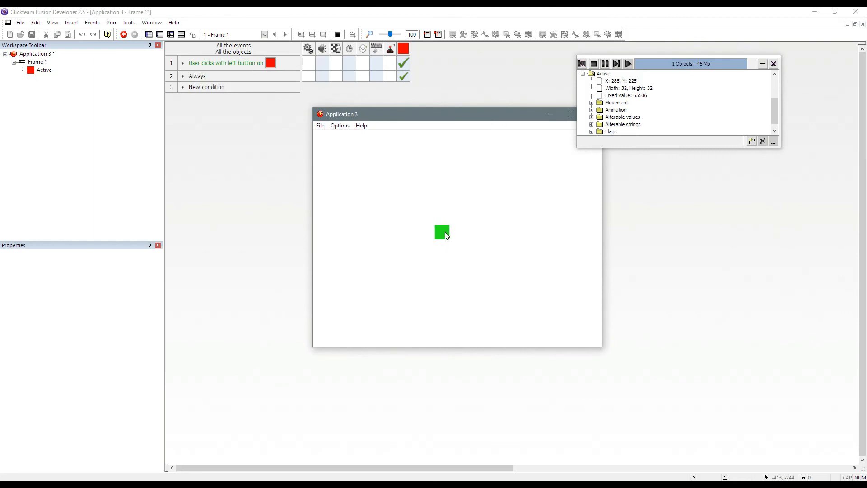
- Click the running square twice, toggling it from green to red and back to green
click(442, 232)
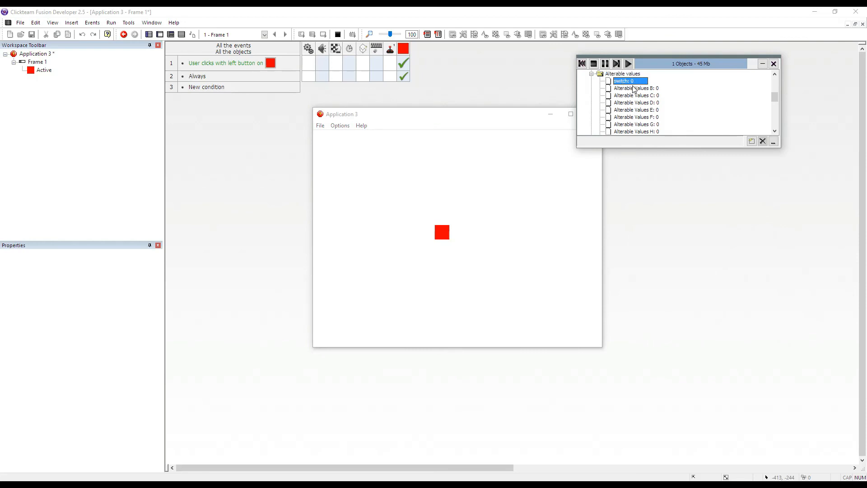
click(441, 232)
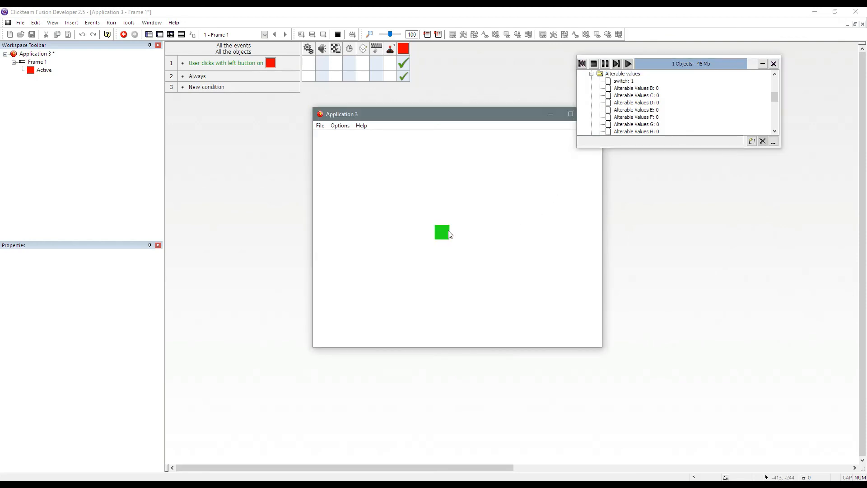
mouse_move(446, 238)
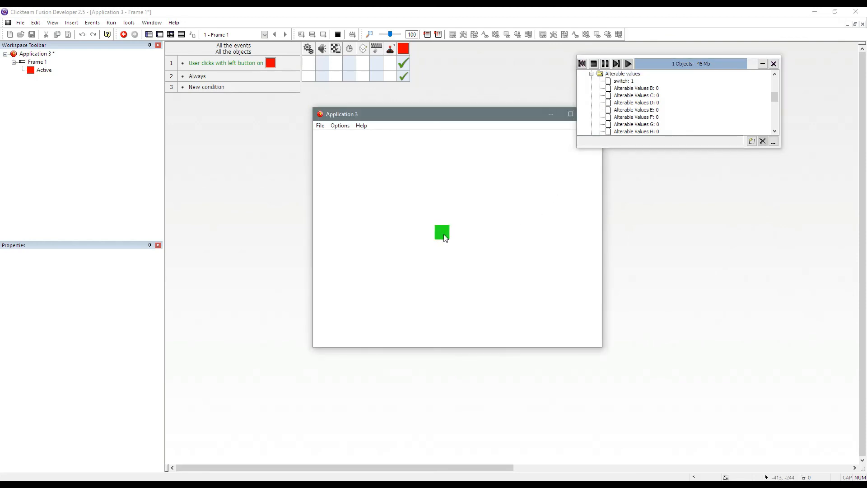